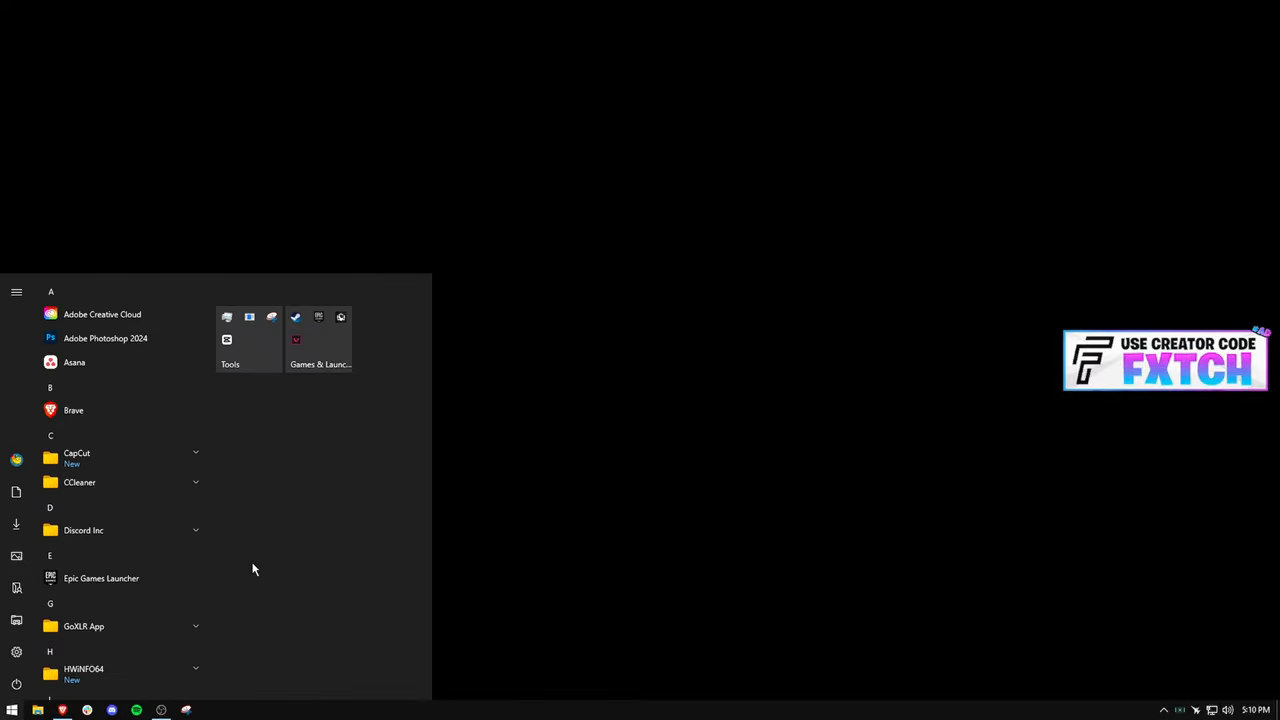
# Search the Start menu for %localappdata% and open the matching folder.
pyautogui.write('%localappdata%')
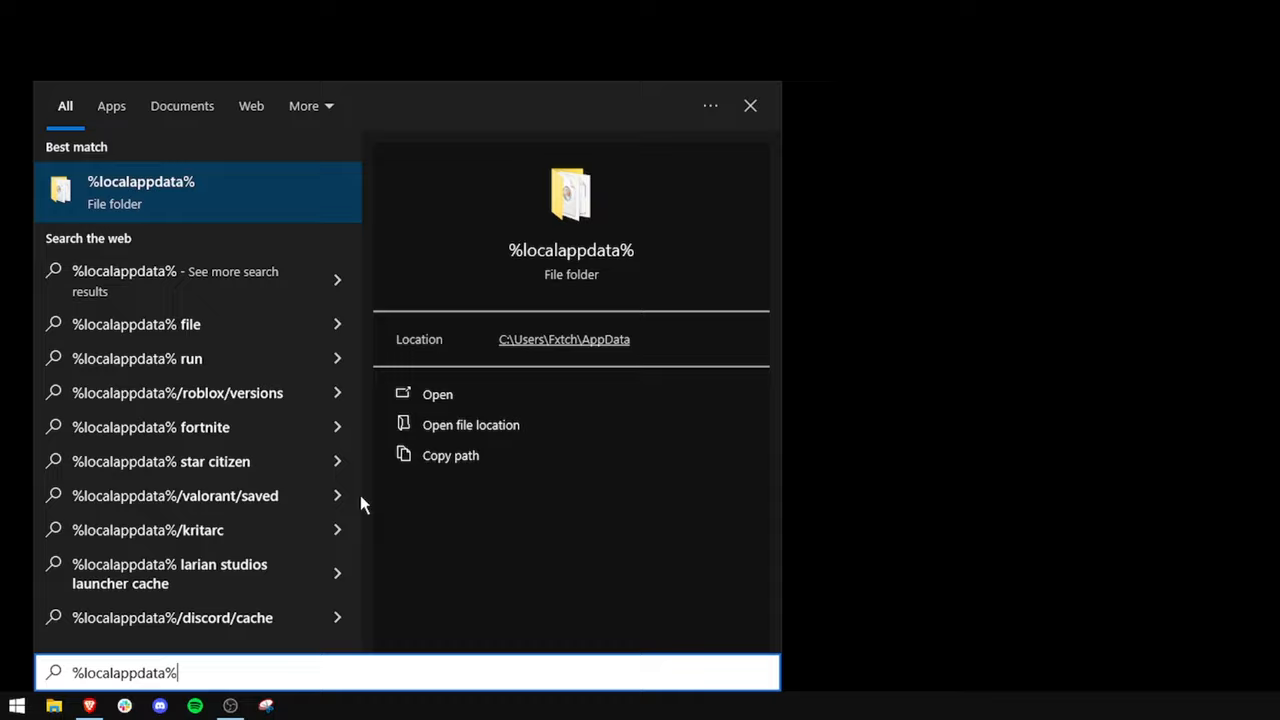
pyautogui.write('ru')
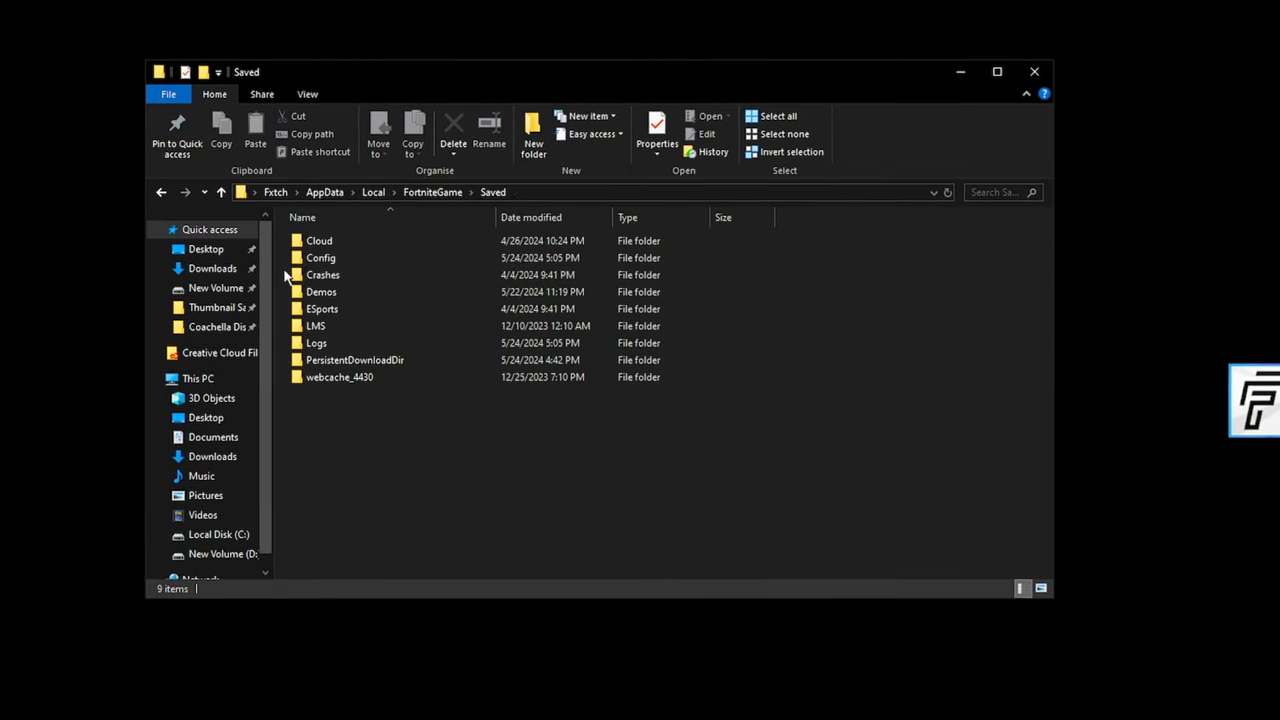
# Open Config\WindowsClient and launch GameUserSettings.ini in Notepad.
pyautogui.doubleClick(320, 258)
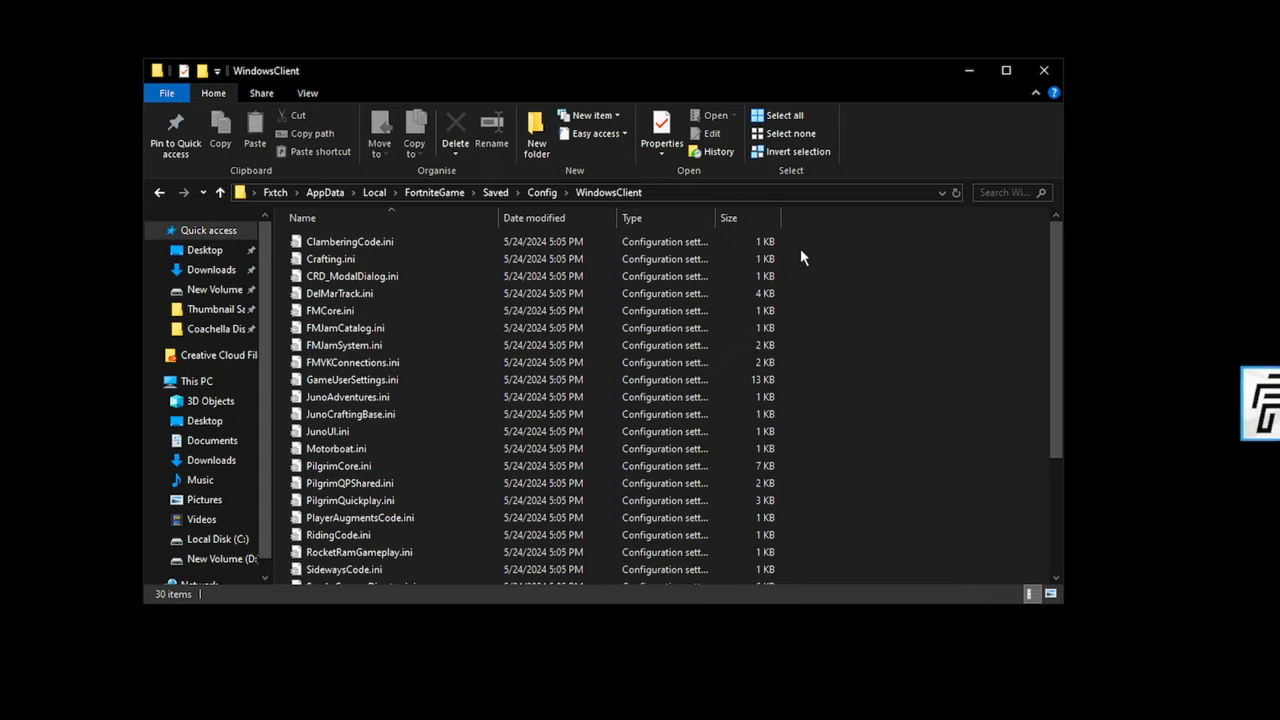
pyautogui.scroll(-3)
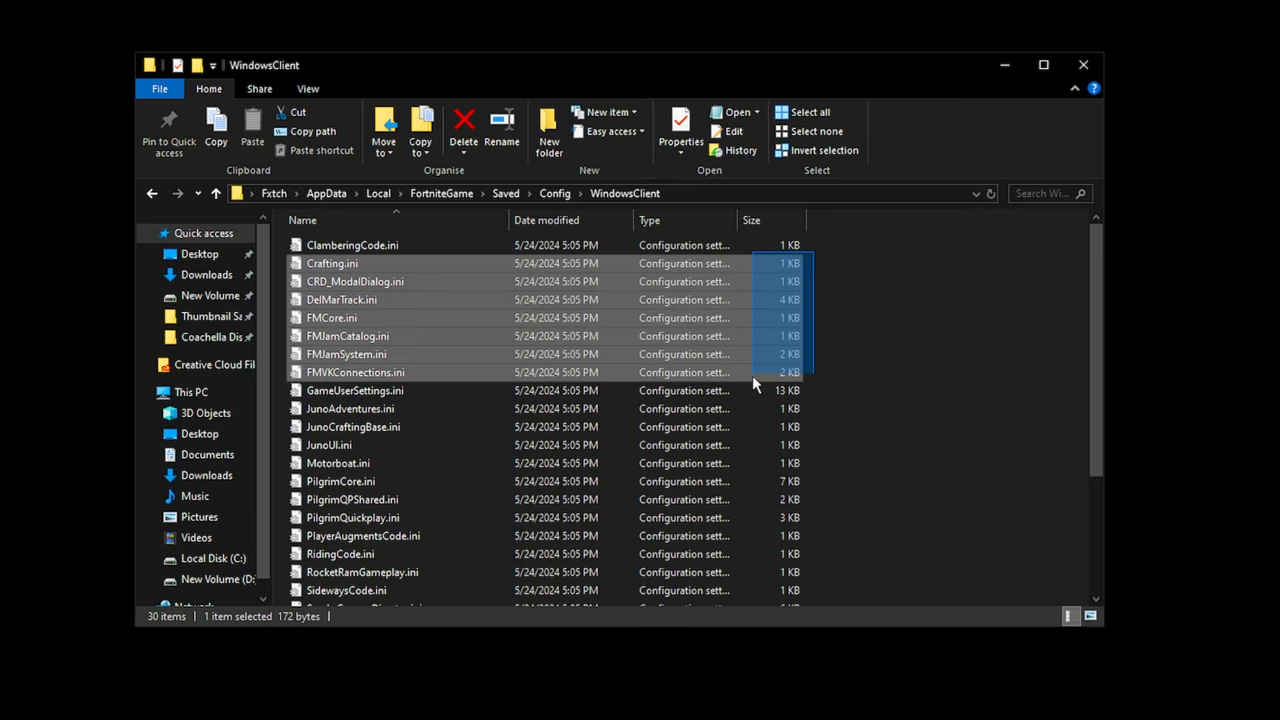
pyautogui.scroll(-3)
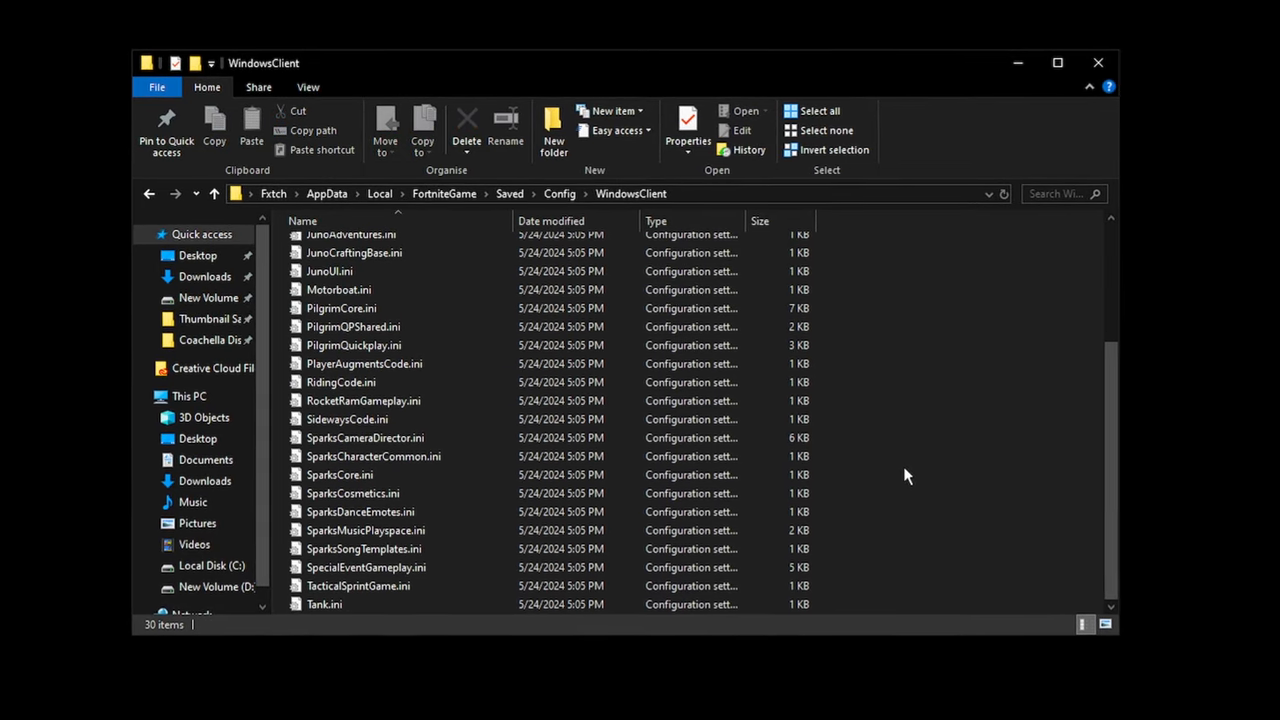
pyautogui.scroll(3)
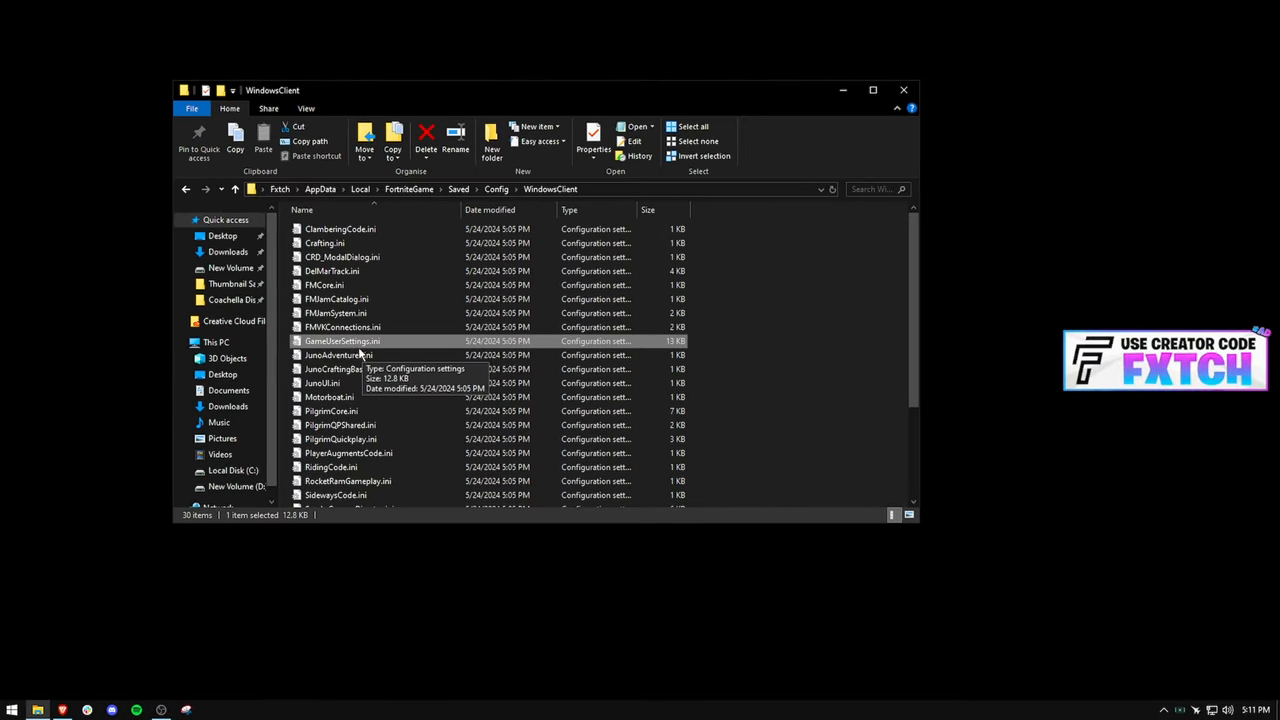
pyautogui.doubleClick(342, 341)
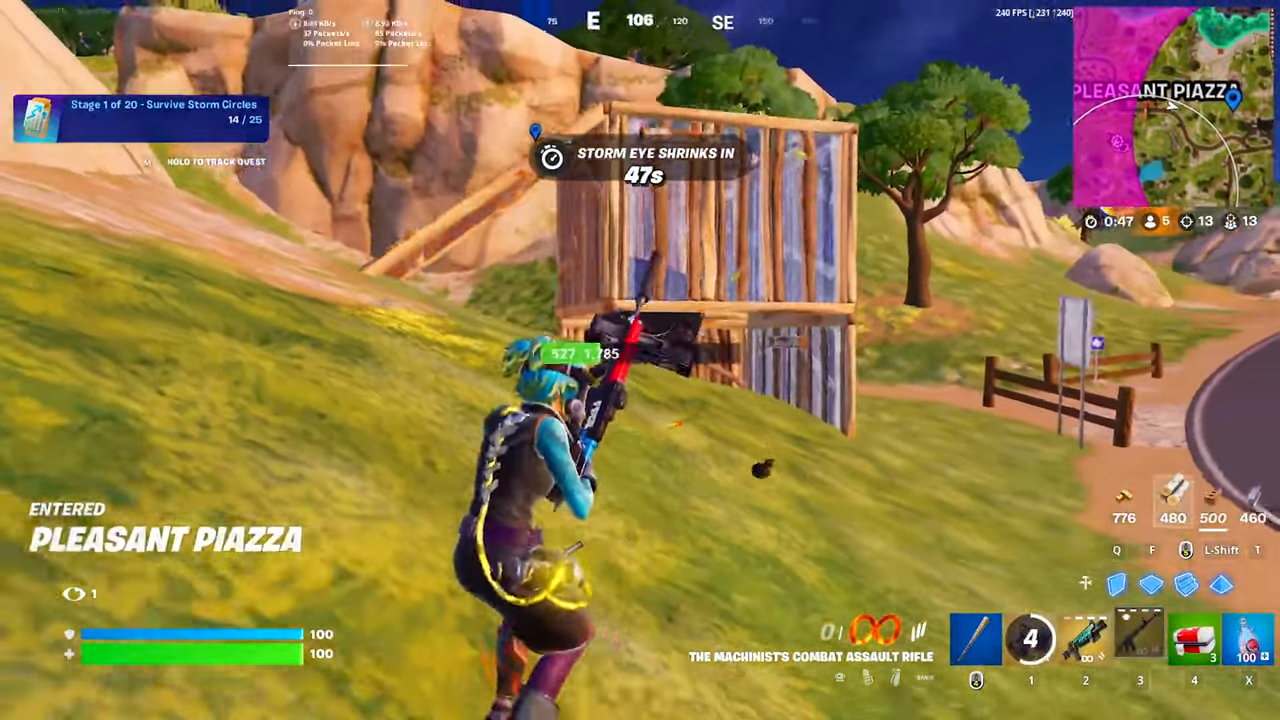
pyautogui.click(640, 360)
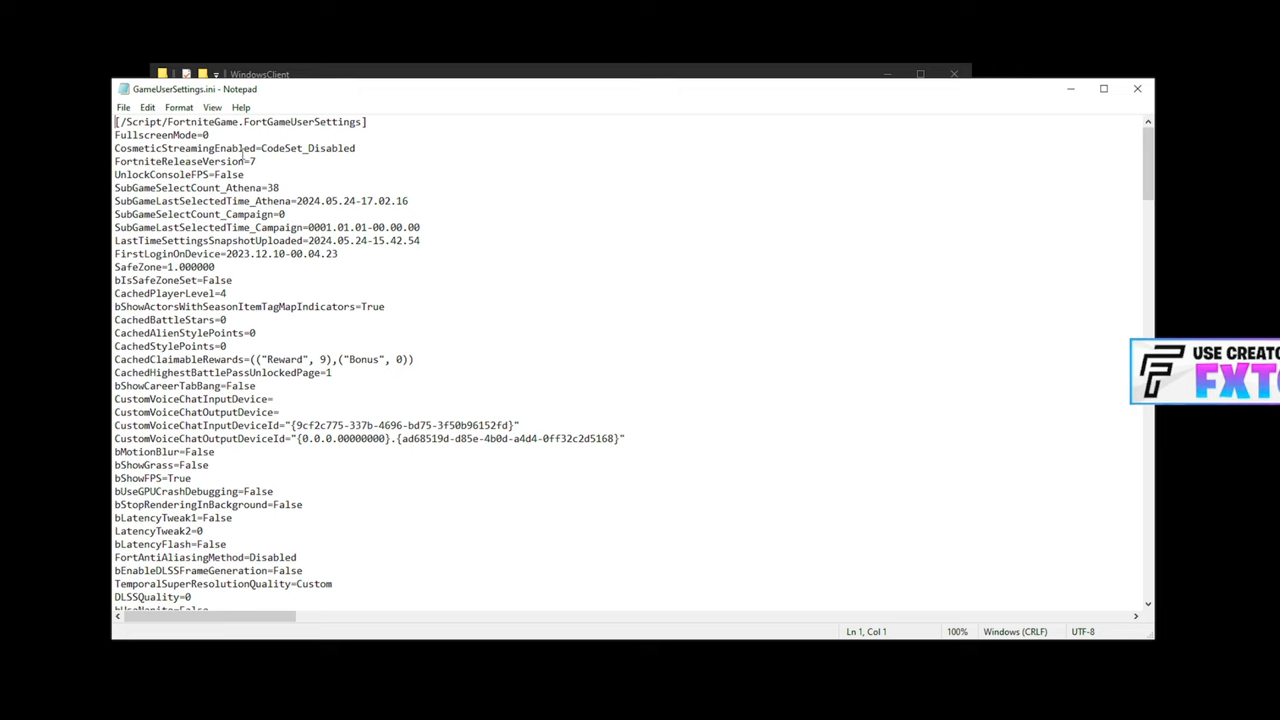
pyautogui.click(313, 147)
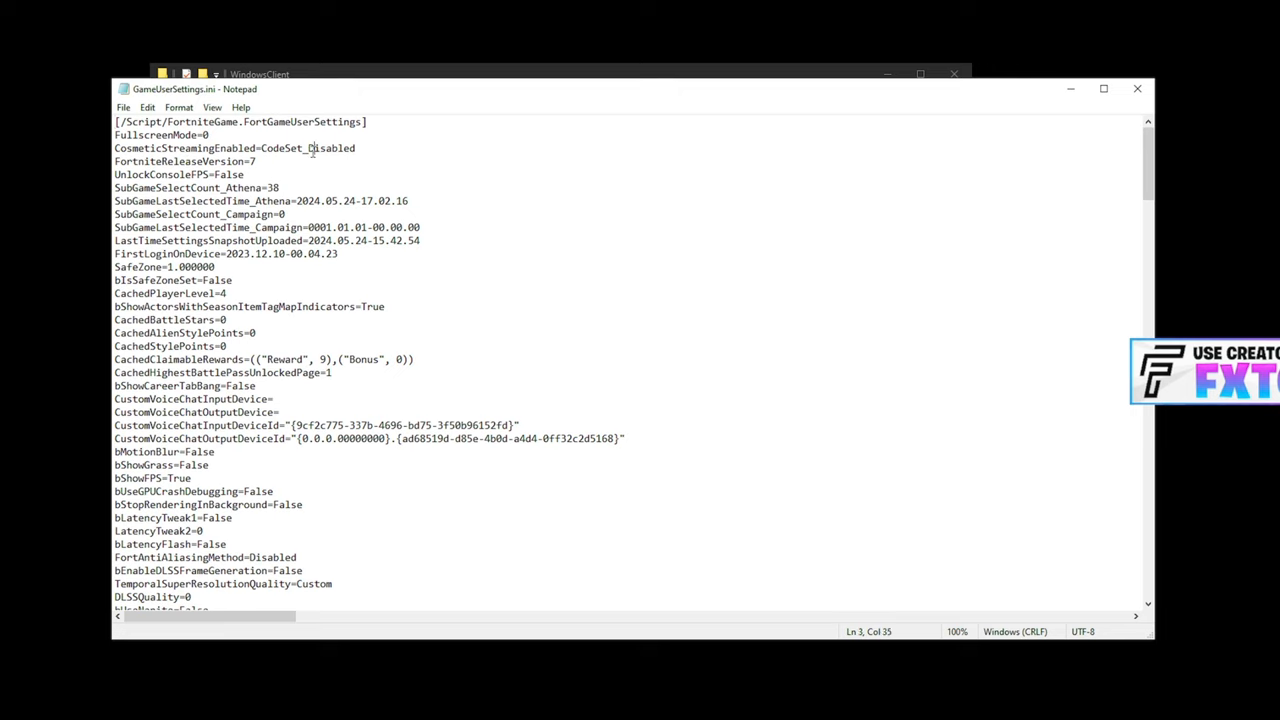
pyautogui.doubleClick(331, 147)
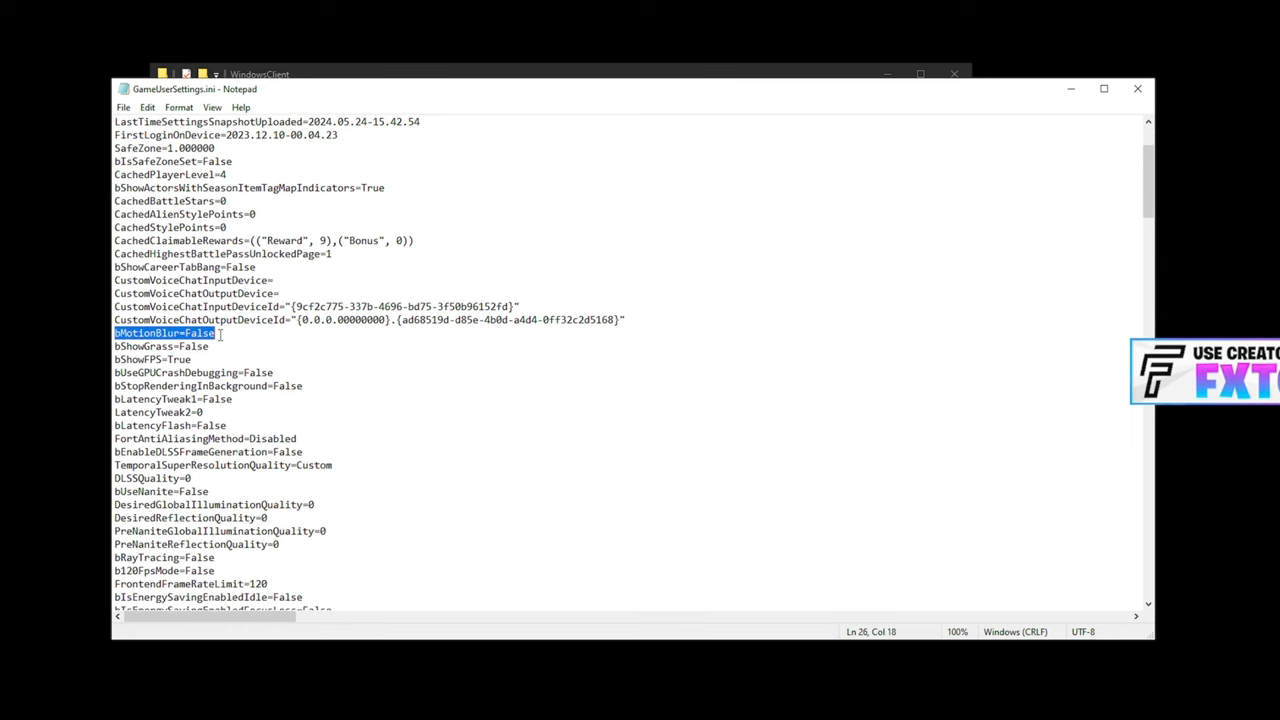
pyautogui.doubleClick(200, 333)
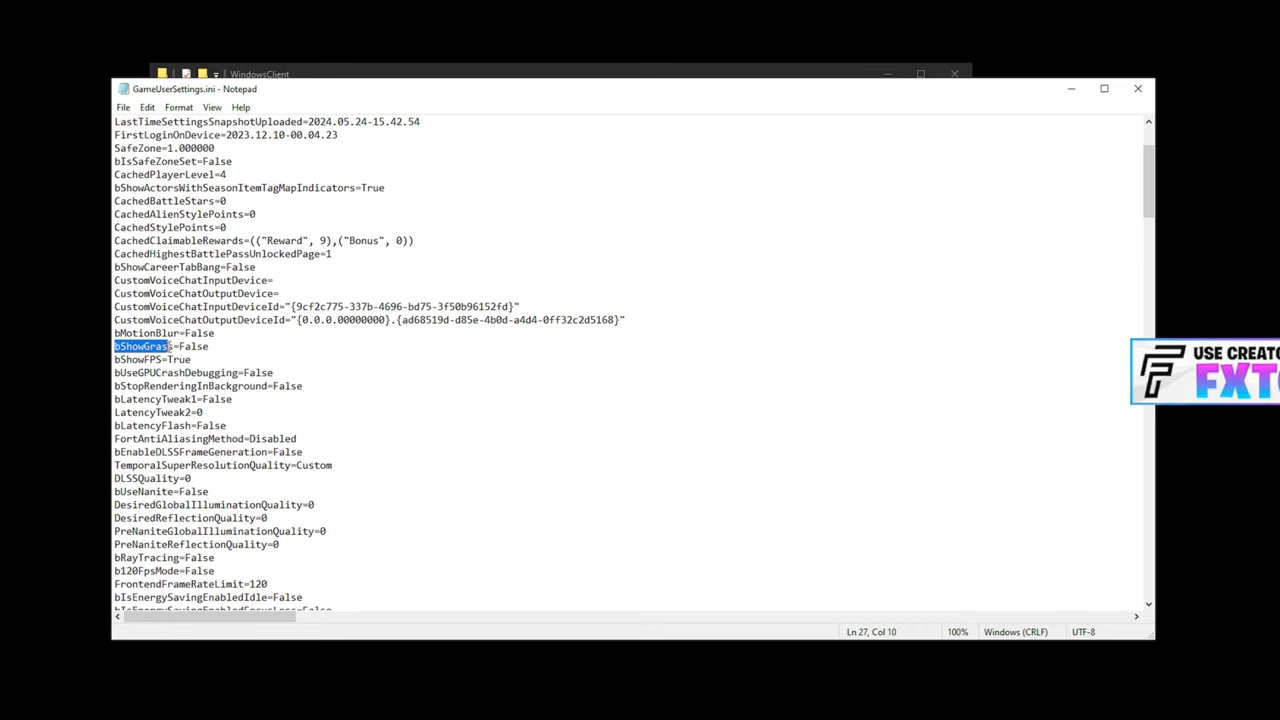
pyautogui.doubleClick(189, 345)
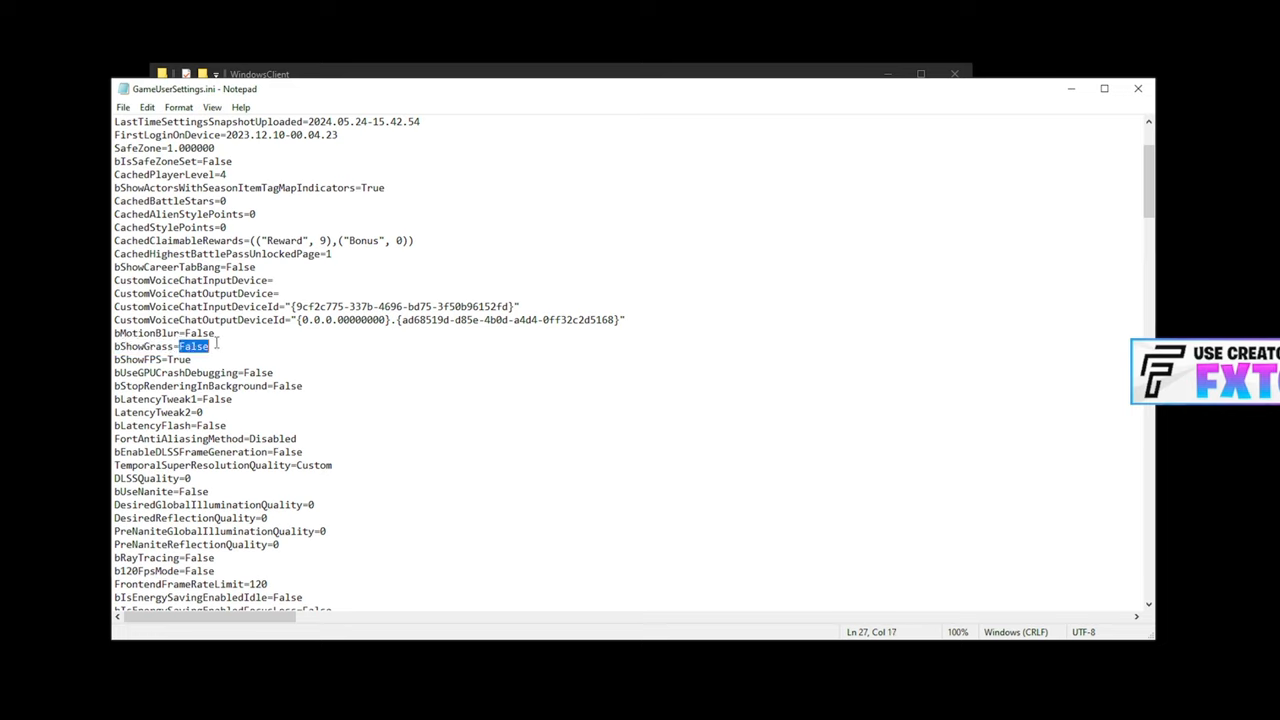
pyautogui.doubleClick(193, 345)
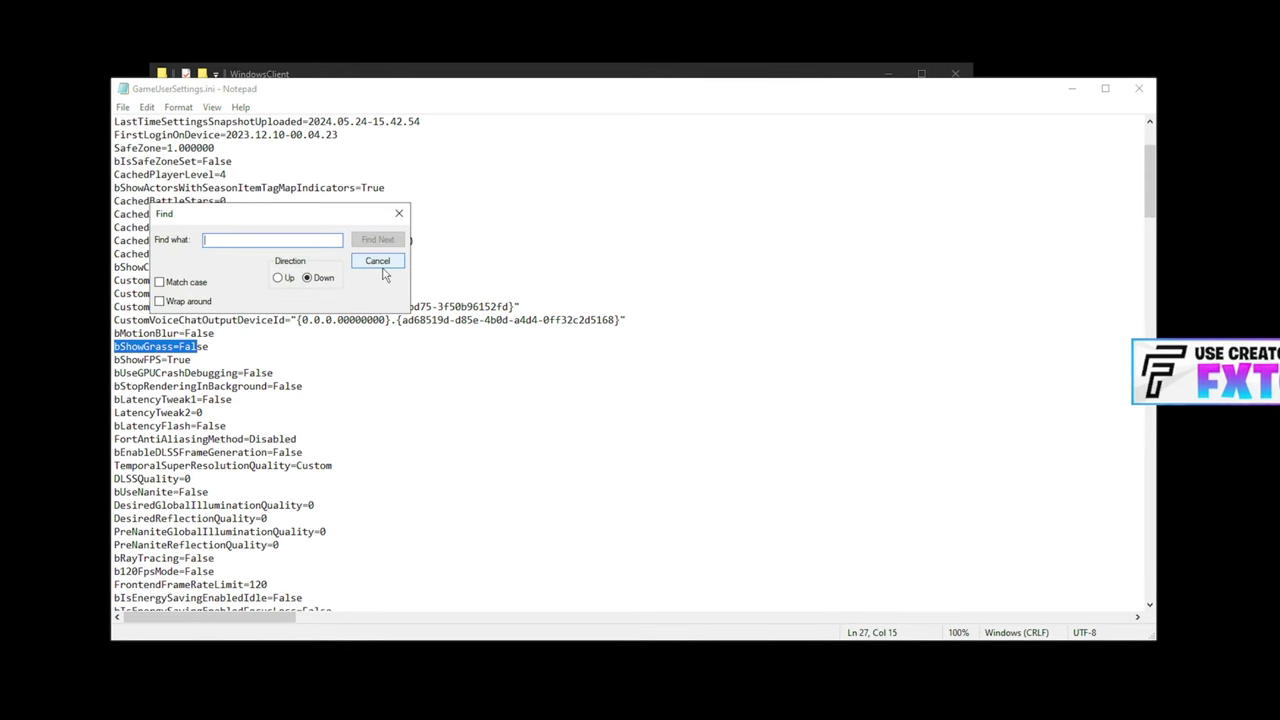
pyautogui.click(377, 260)
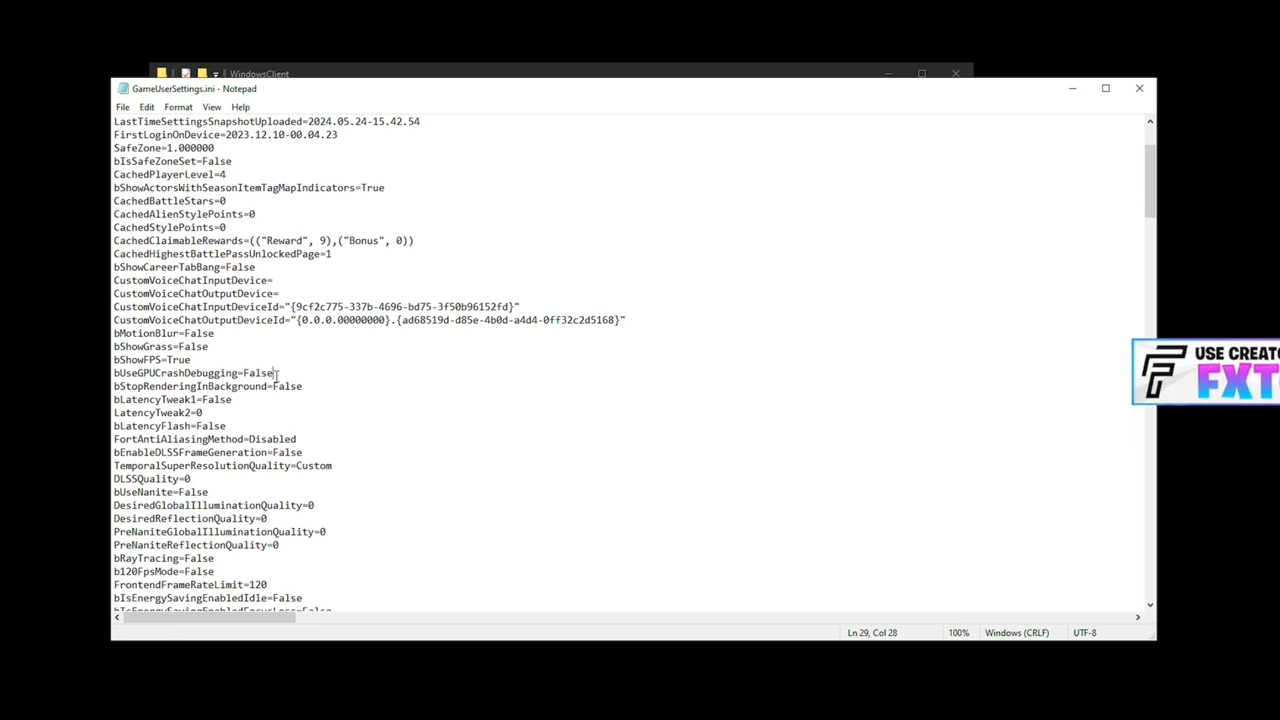
pyautogui.doubleClick(258, 372)
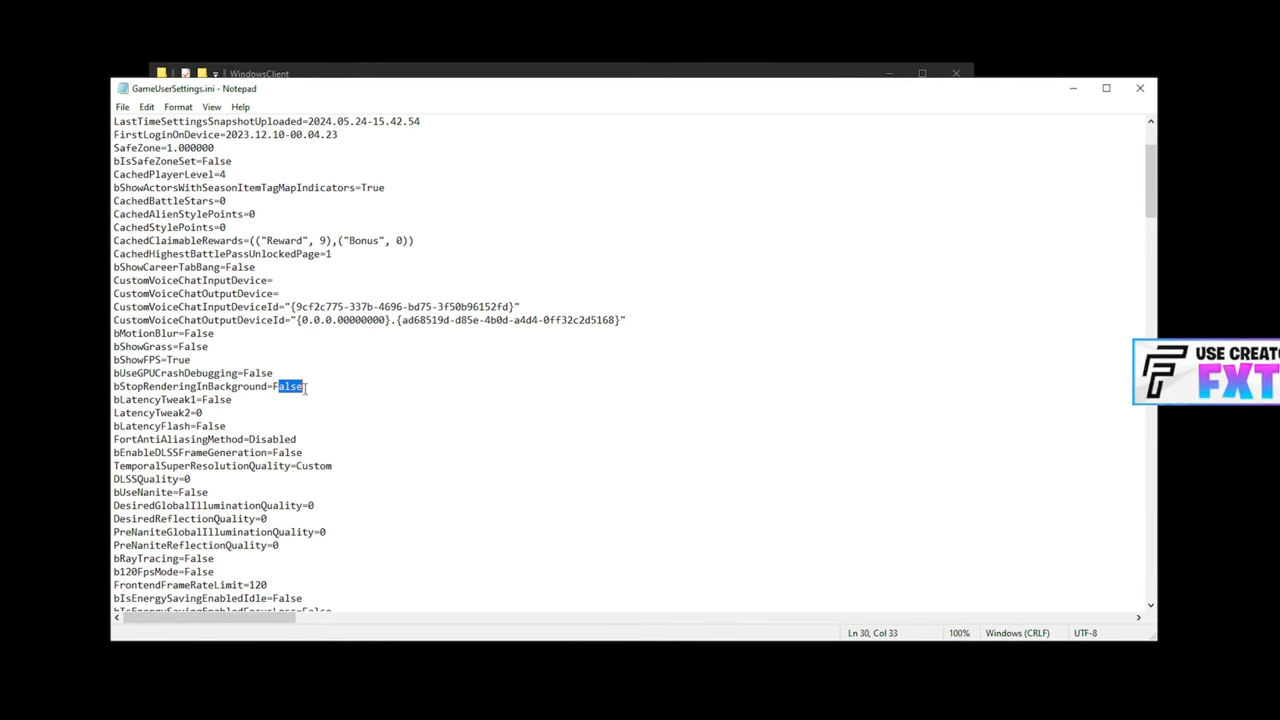
pyautogui.scroll(-3)
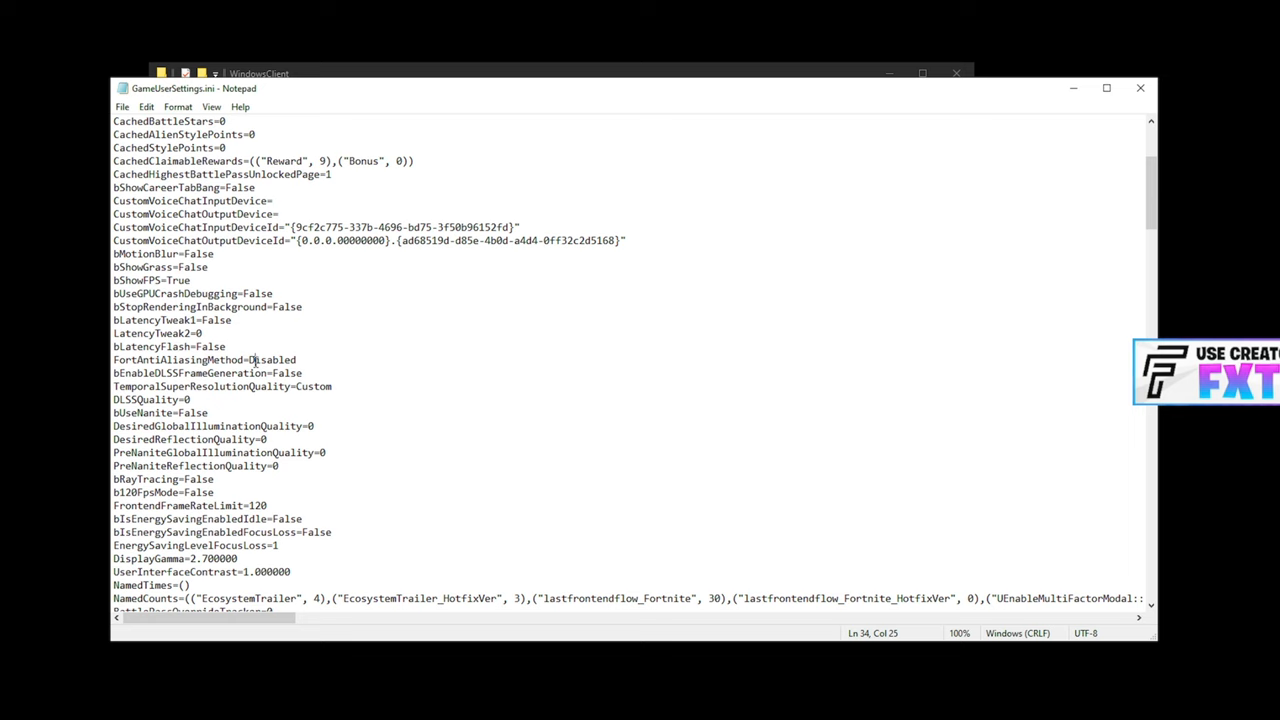
pyautogui.doubleClick(160, 373)
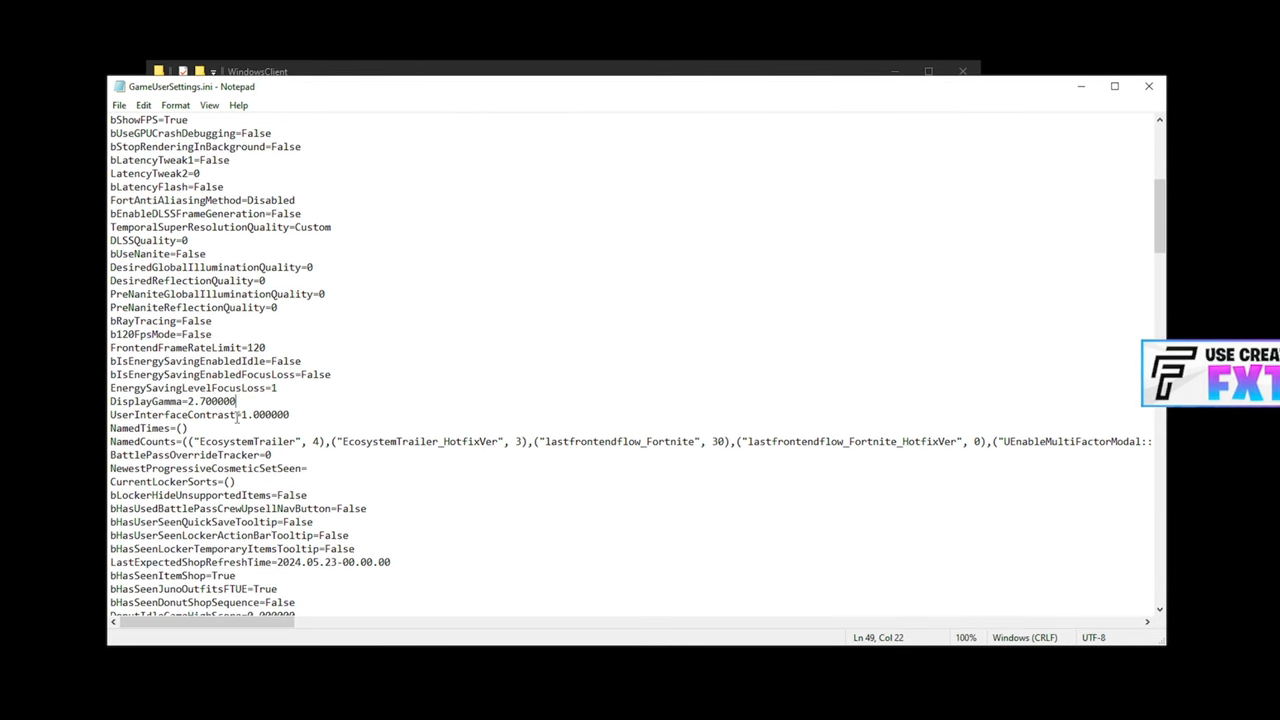
pyautogui.doubleClick(263, 414)
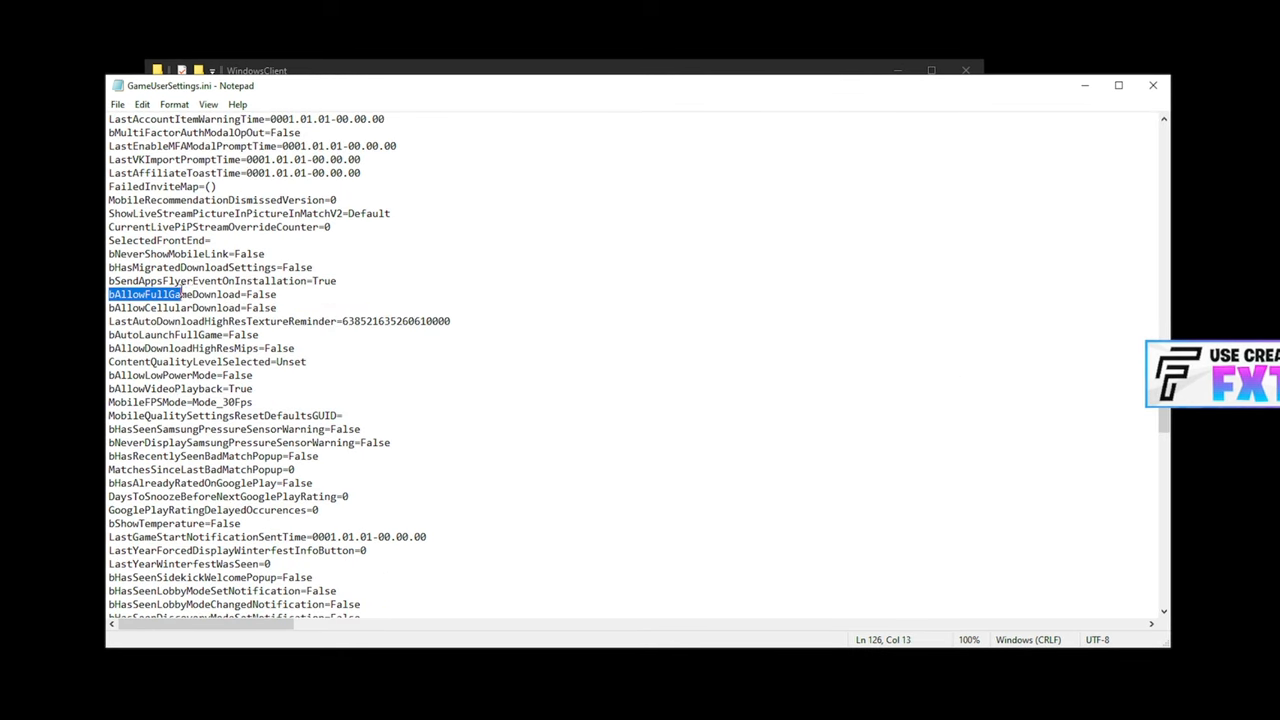
pyautogui.click(281, 294)
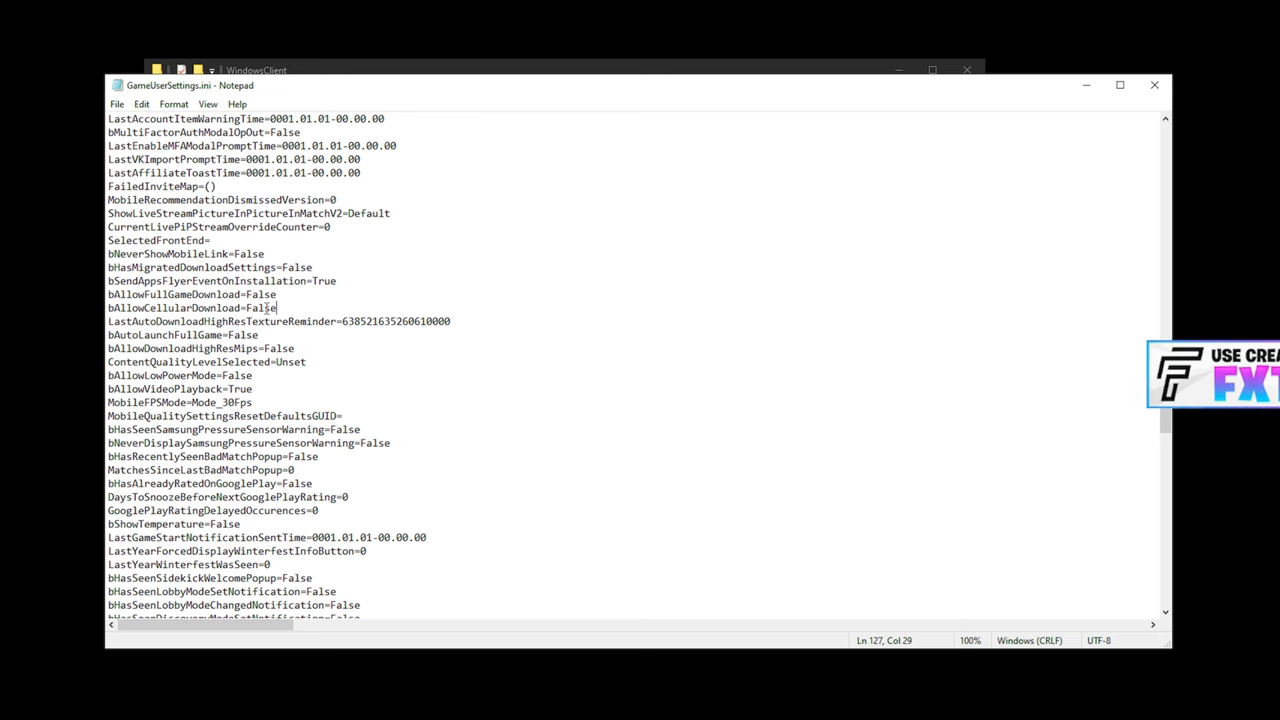
pyautogui.doubleClick(160, 334)
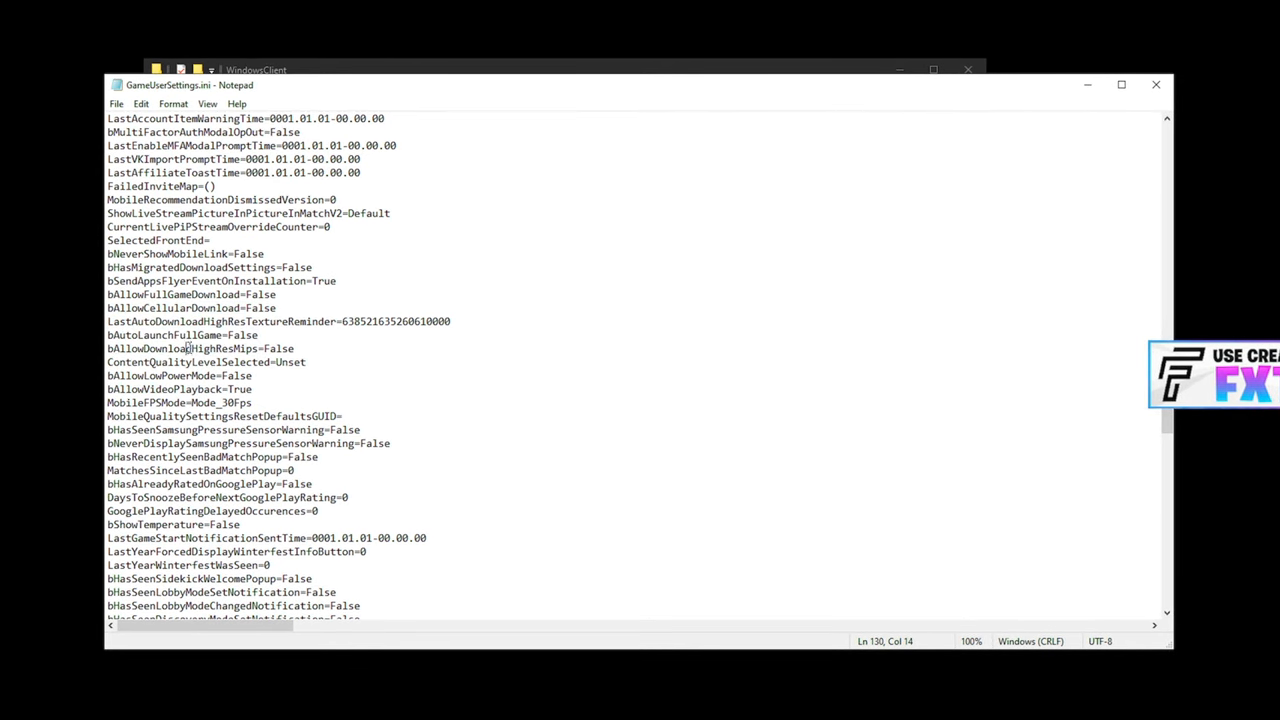
pyautogui.tripleClick(200, 348)
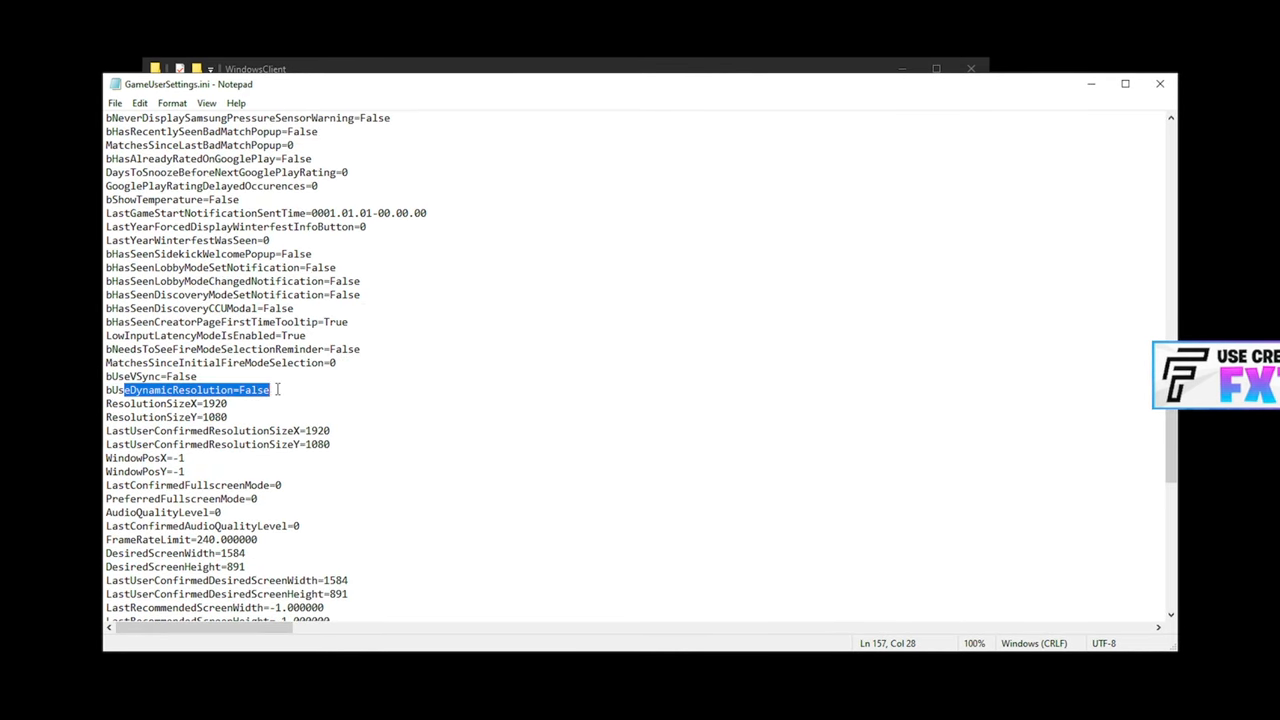
pyautogui.click(270, 389)
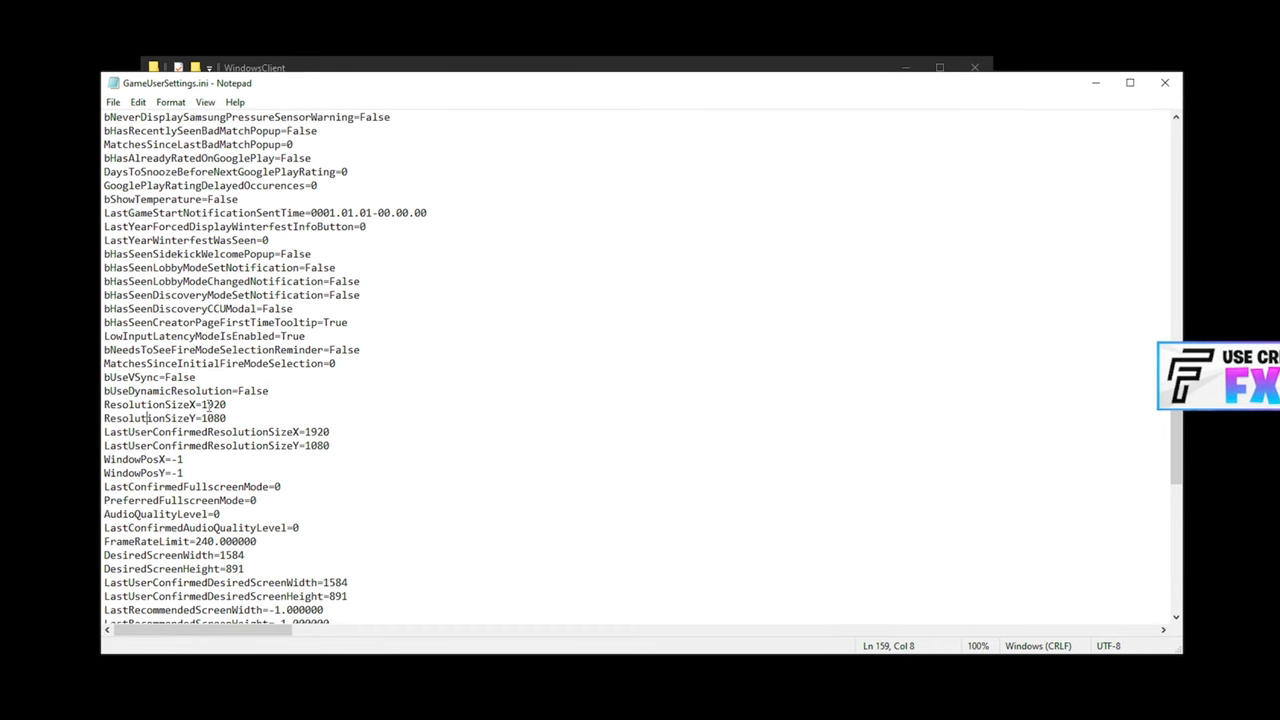
pyautogui.click(208, 418)
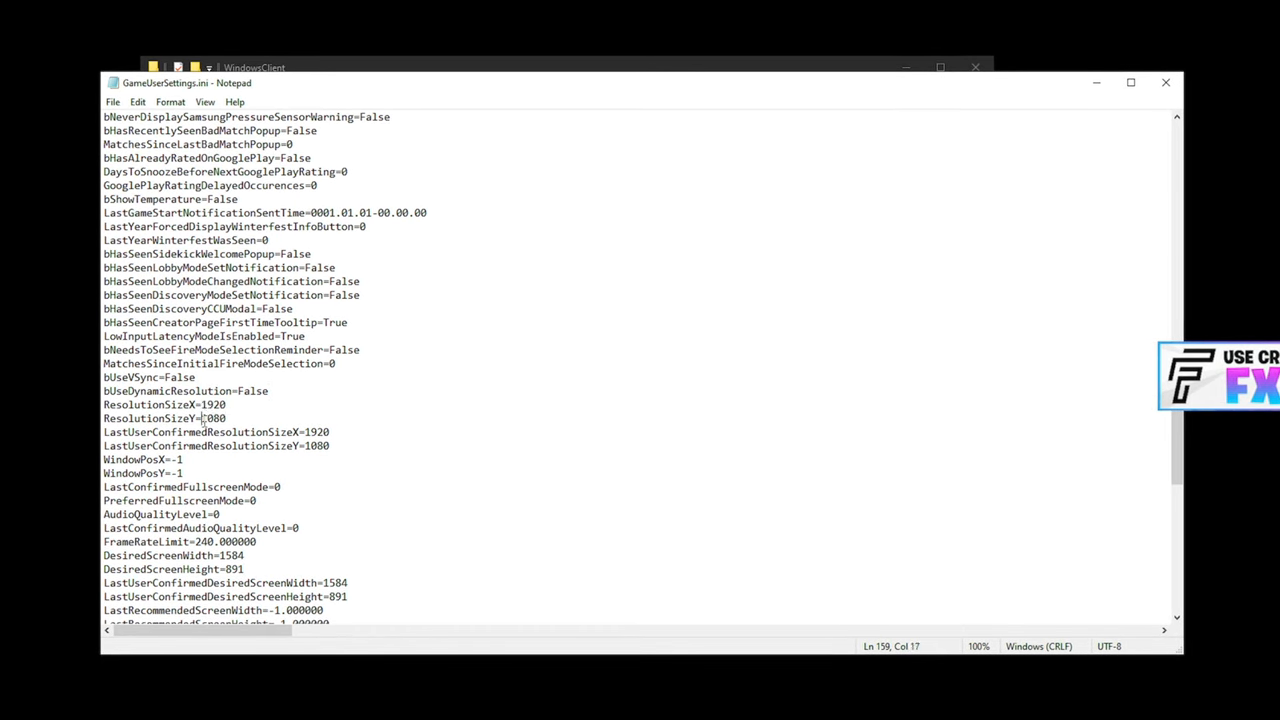
pyautogui.doubleClick(202, 417)
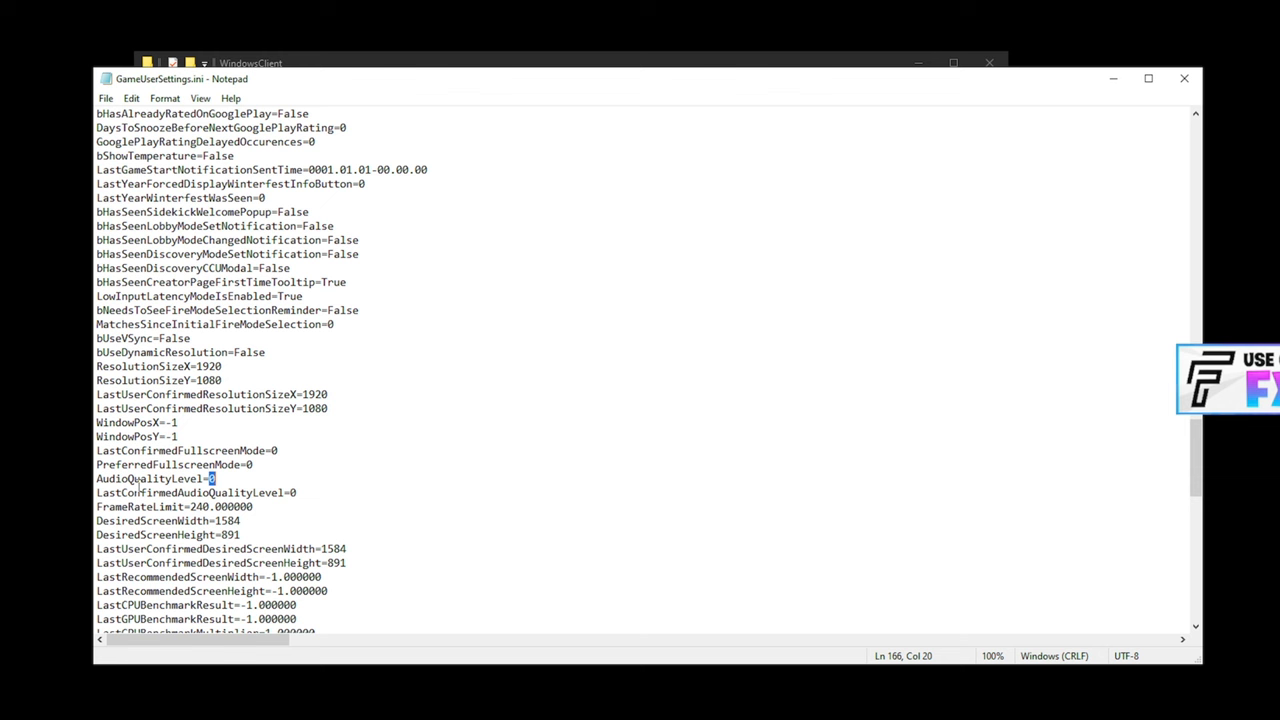
pyautogui.moveTo(245, 436)
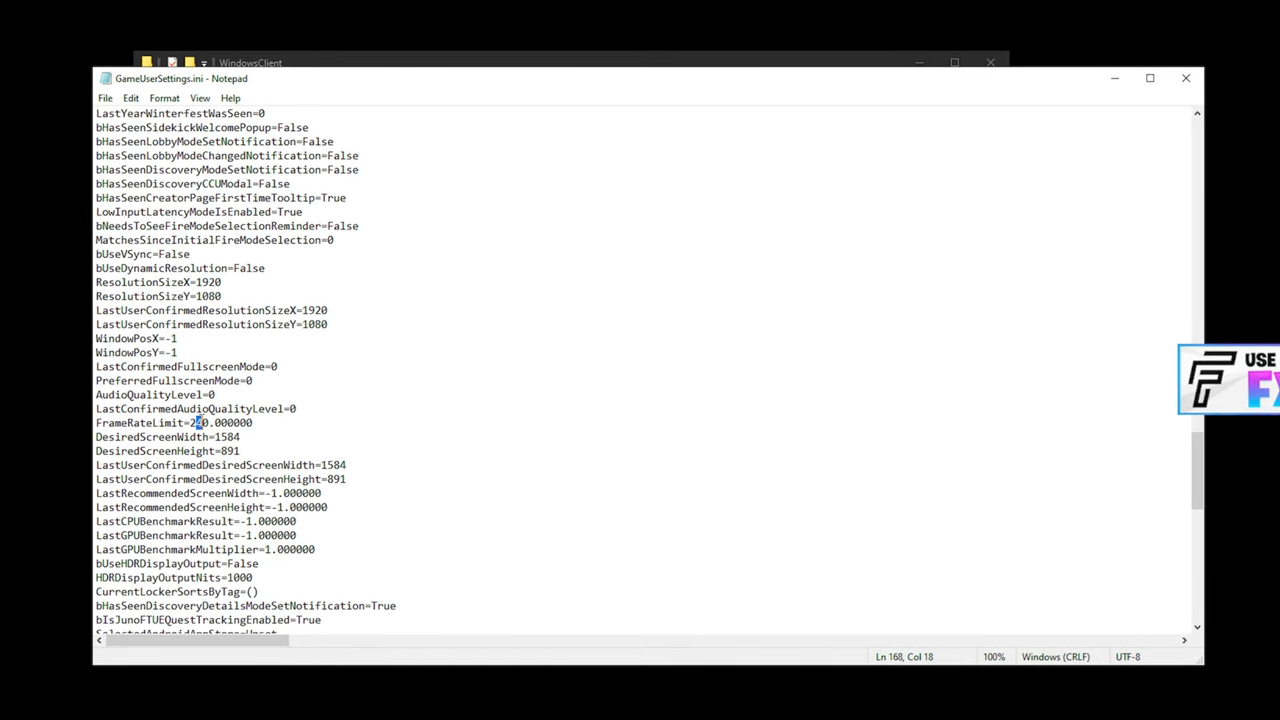
pyautogui.doubleClick(199, 422)
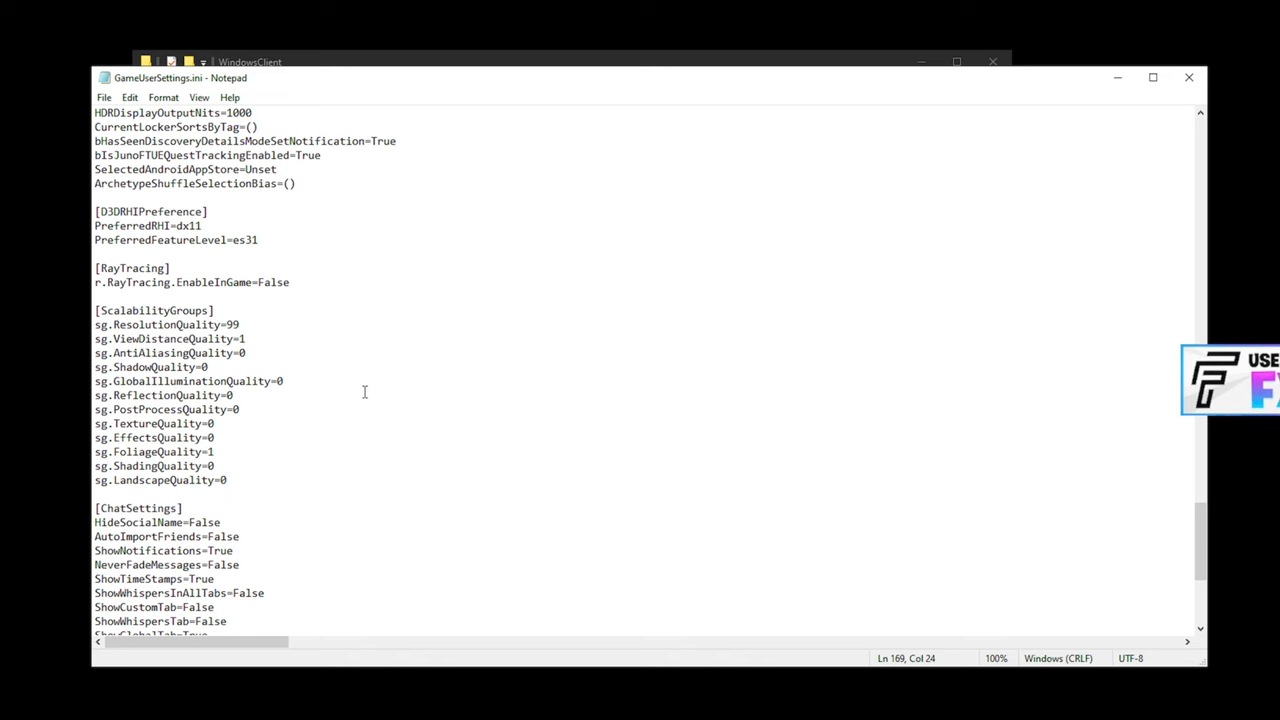
pyautogui.moveTo(321, 273)
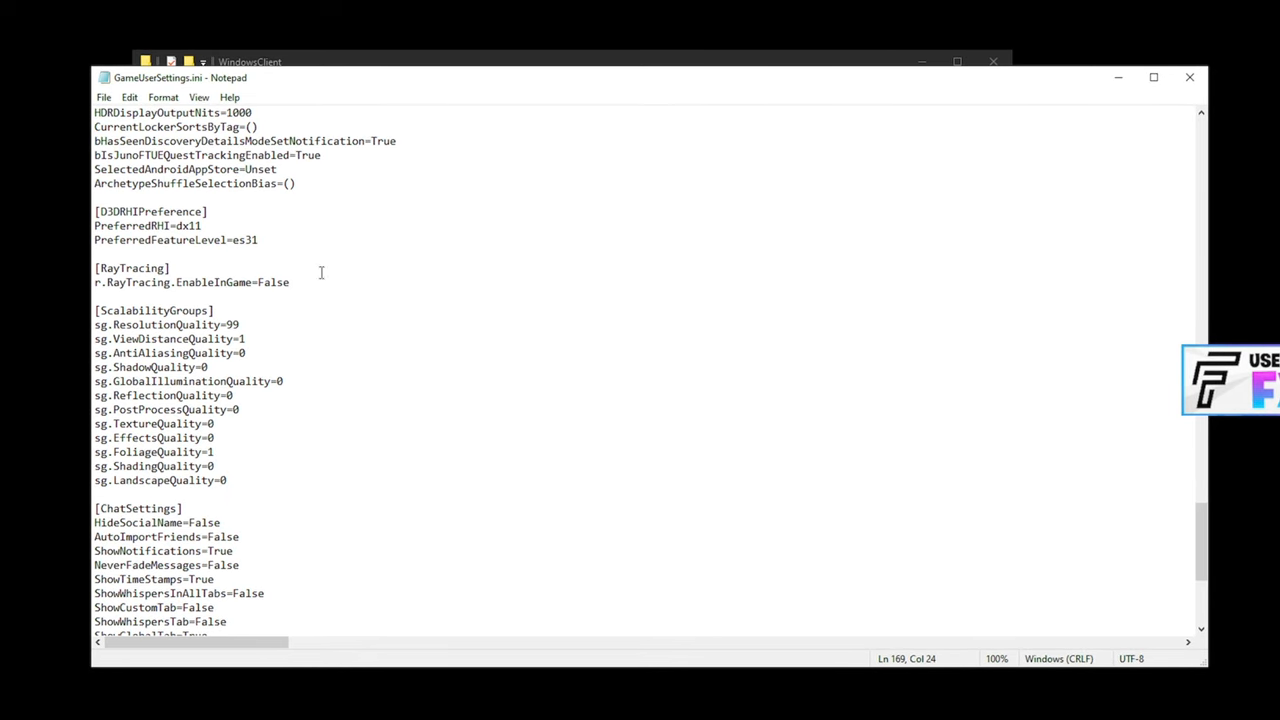
# Select the sg.ResolutionQuality value 99 in the ScalabilityGroups section.
pyautogui.doubleClick(275, 282)
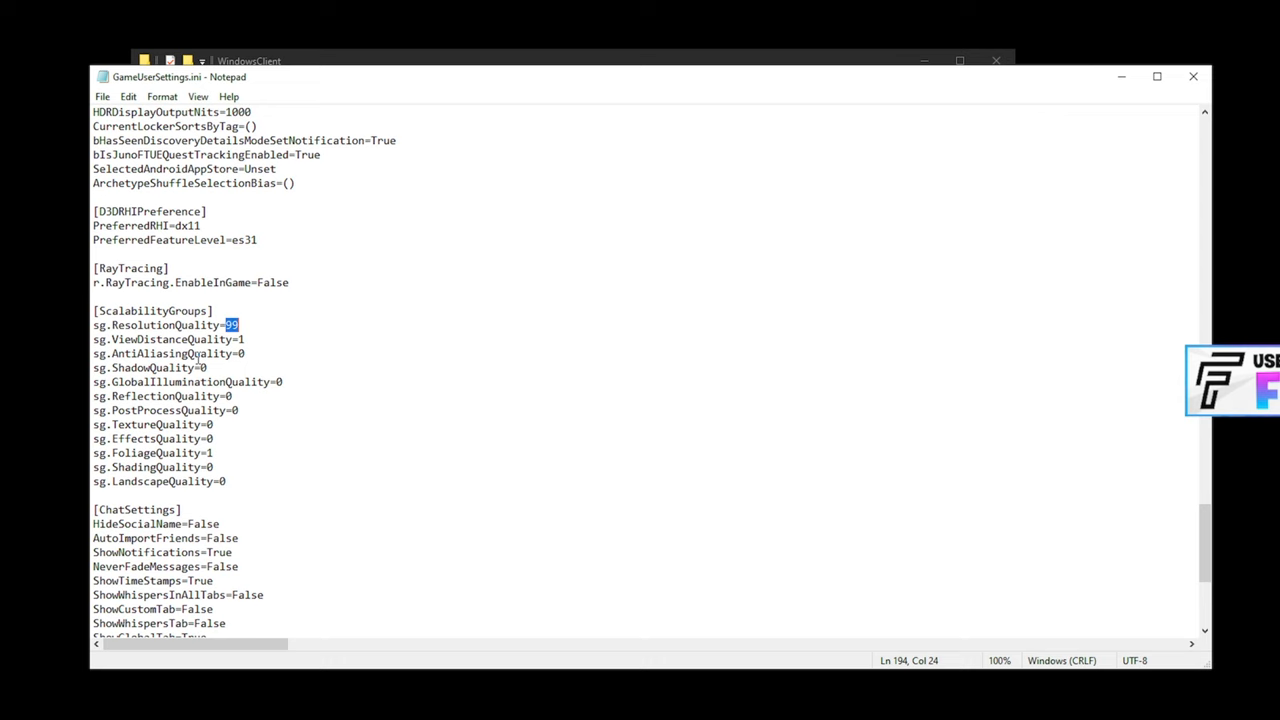
pyautogui.moveTo(613, 386)
pyautogui.write('0')
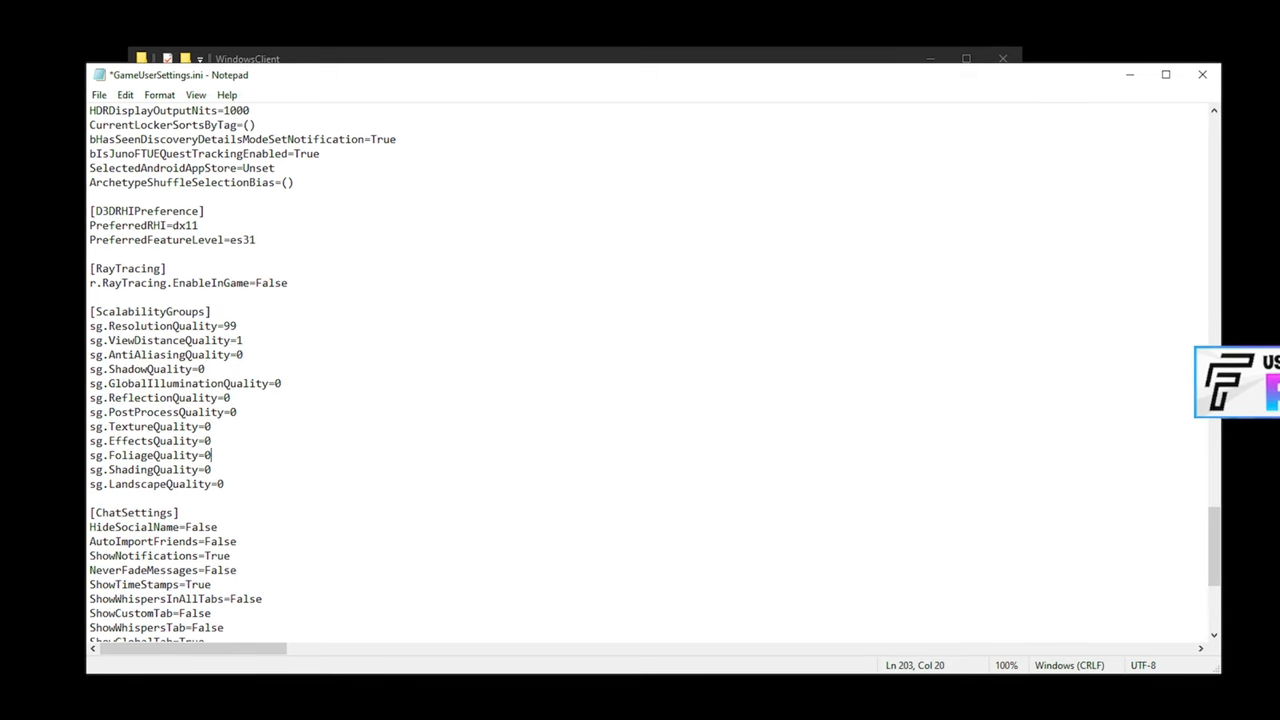
pyautogui.moveTo(274, 443)
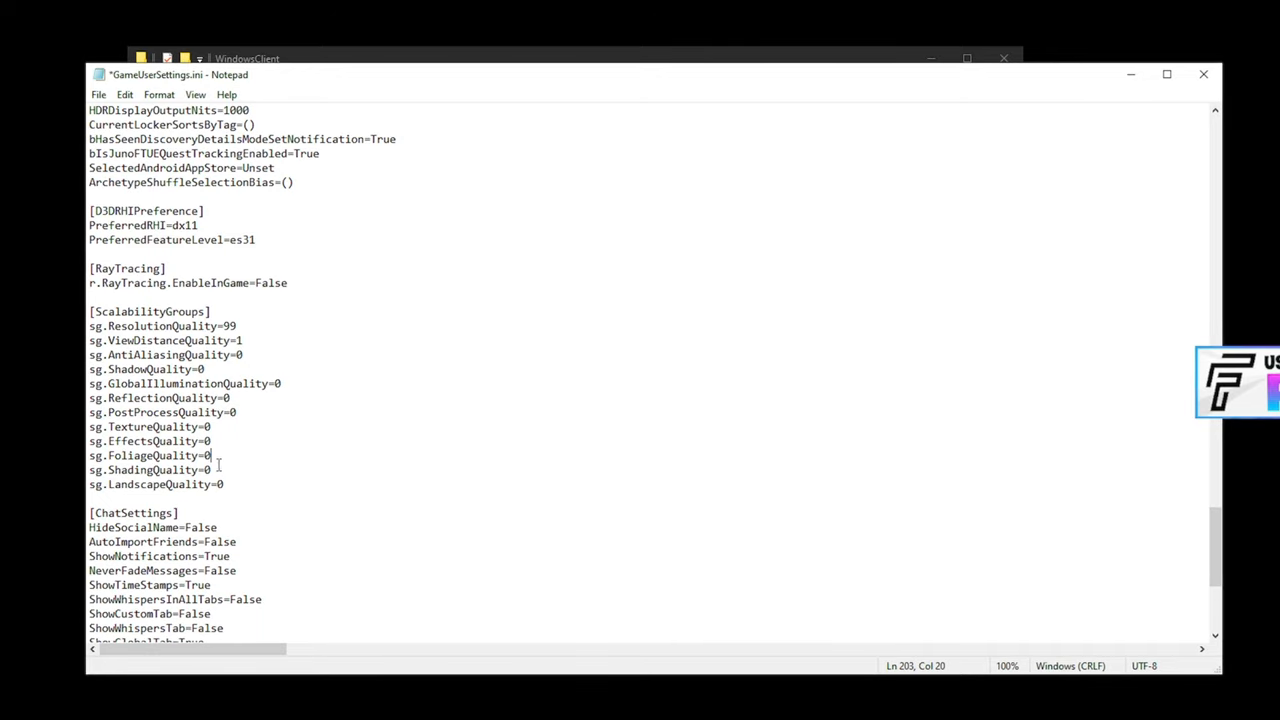
pyautogui.doubleClick(237, 340)
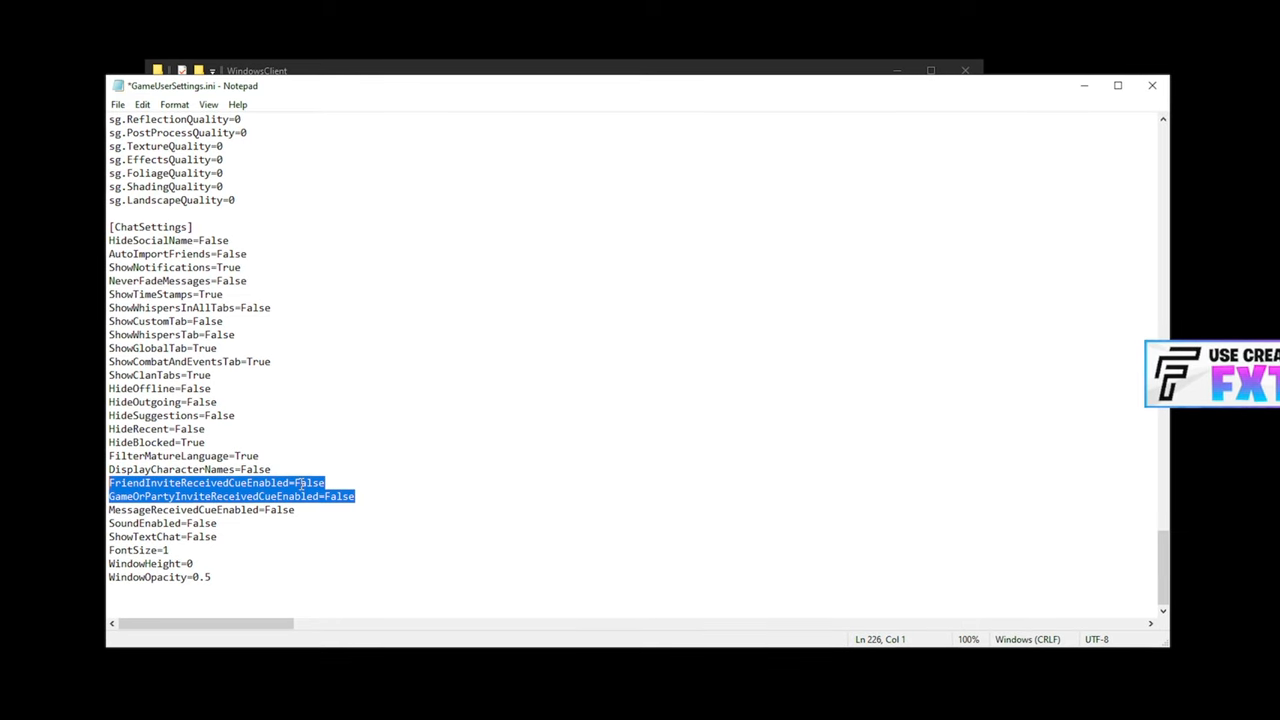
# Close the saved GameUserSettings.ini Notepad window.
pyautogui.click(116, 104)
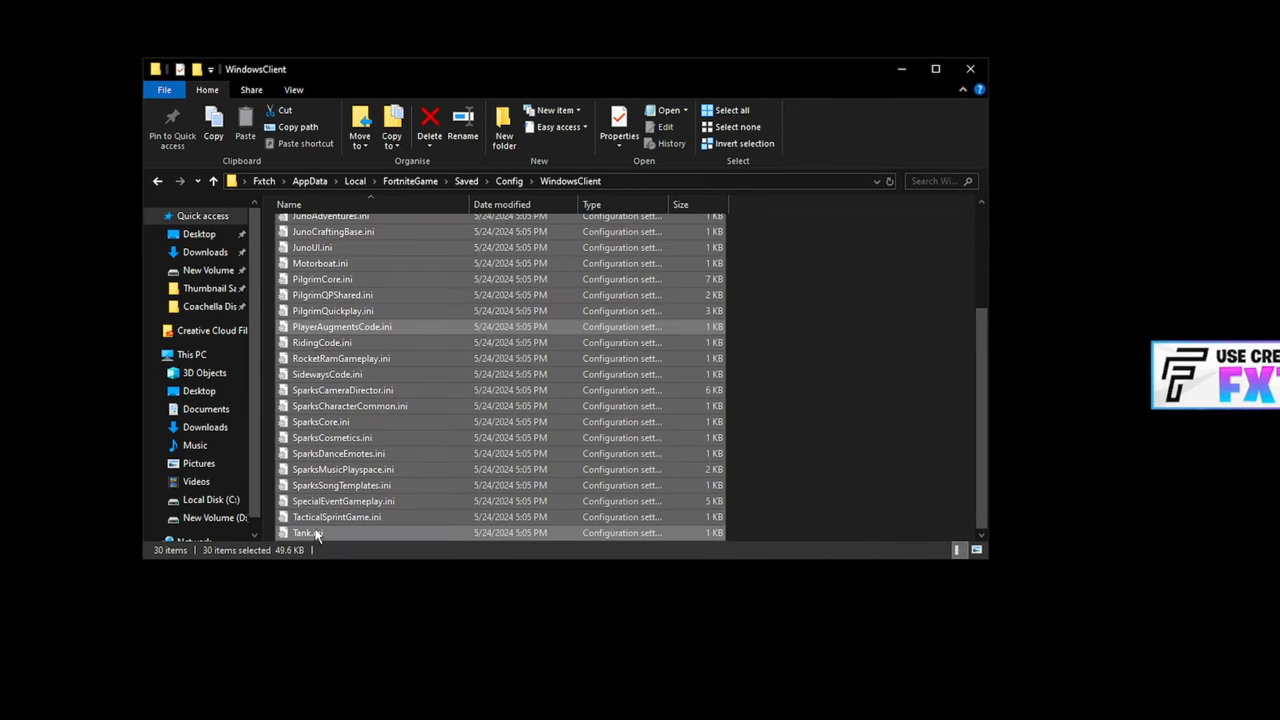
# Open Crafting.ini, then TacticalSprintGame.ini, from the WindowsClient folder.
pyautogui.click(336, 517)
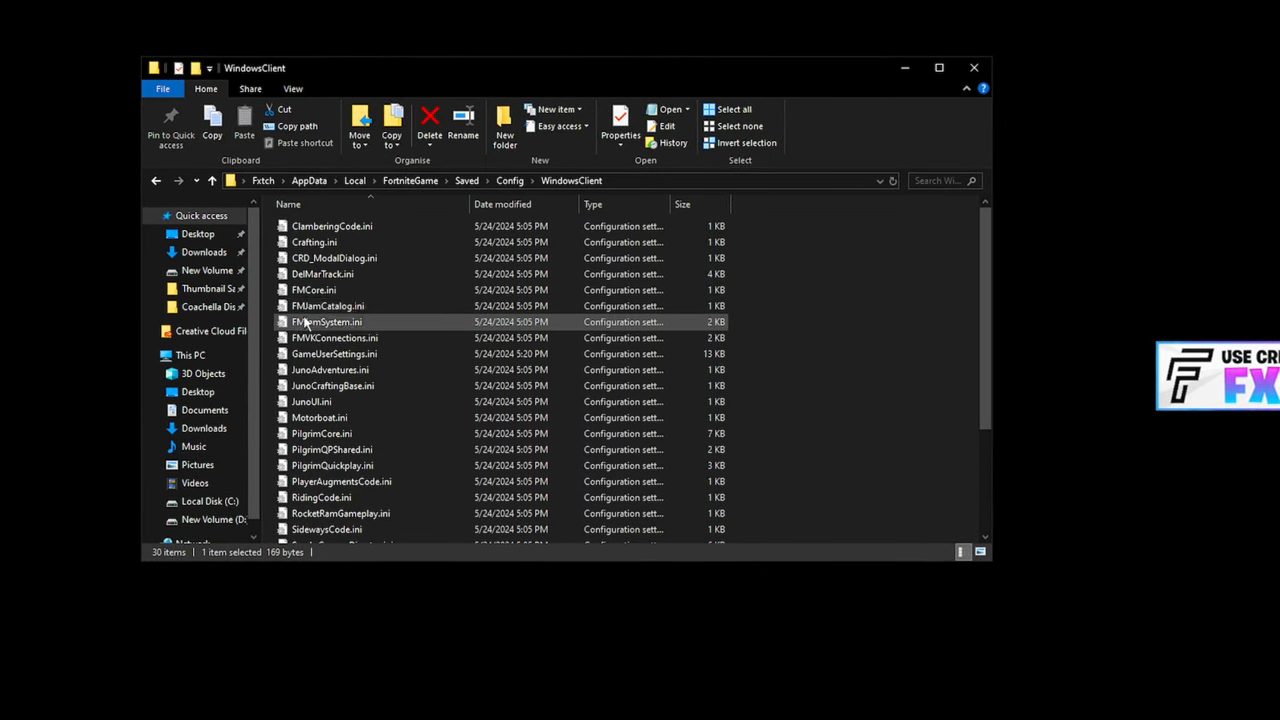
pyautogui.click(314, 242)
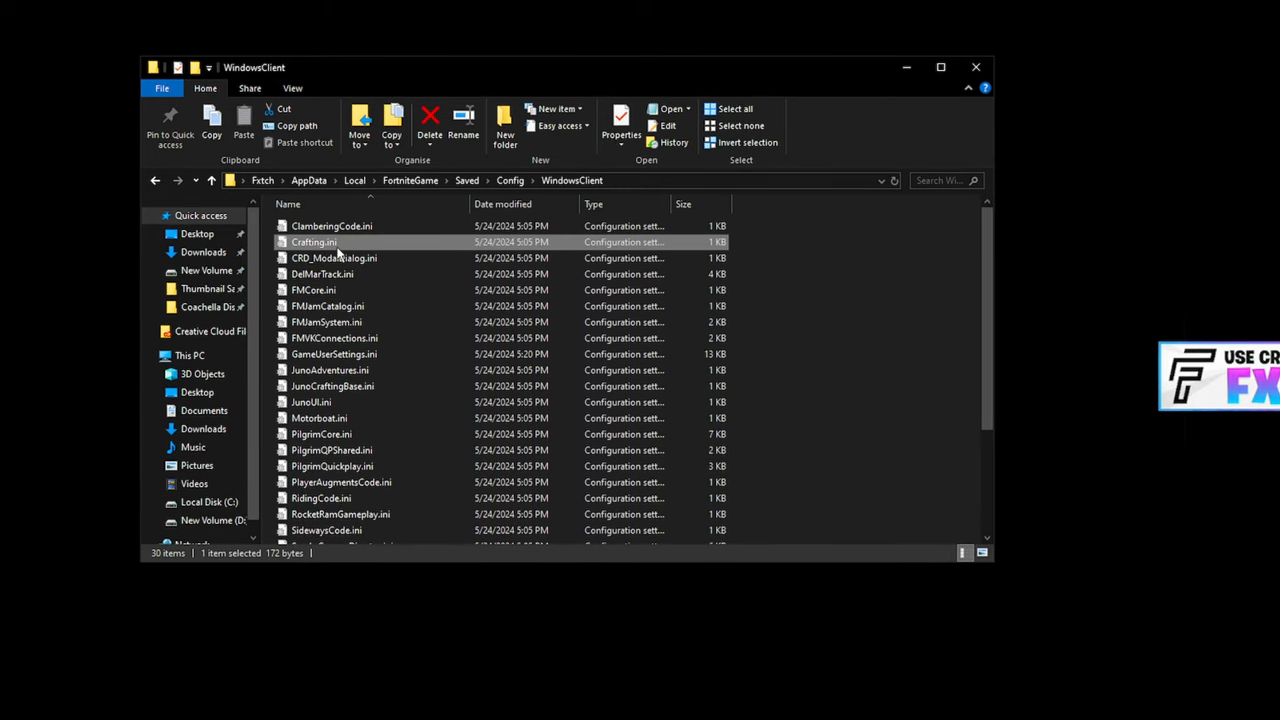
pyautogui.doubleClick(314, 242)
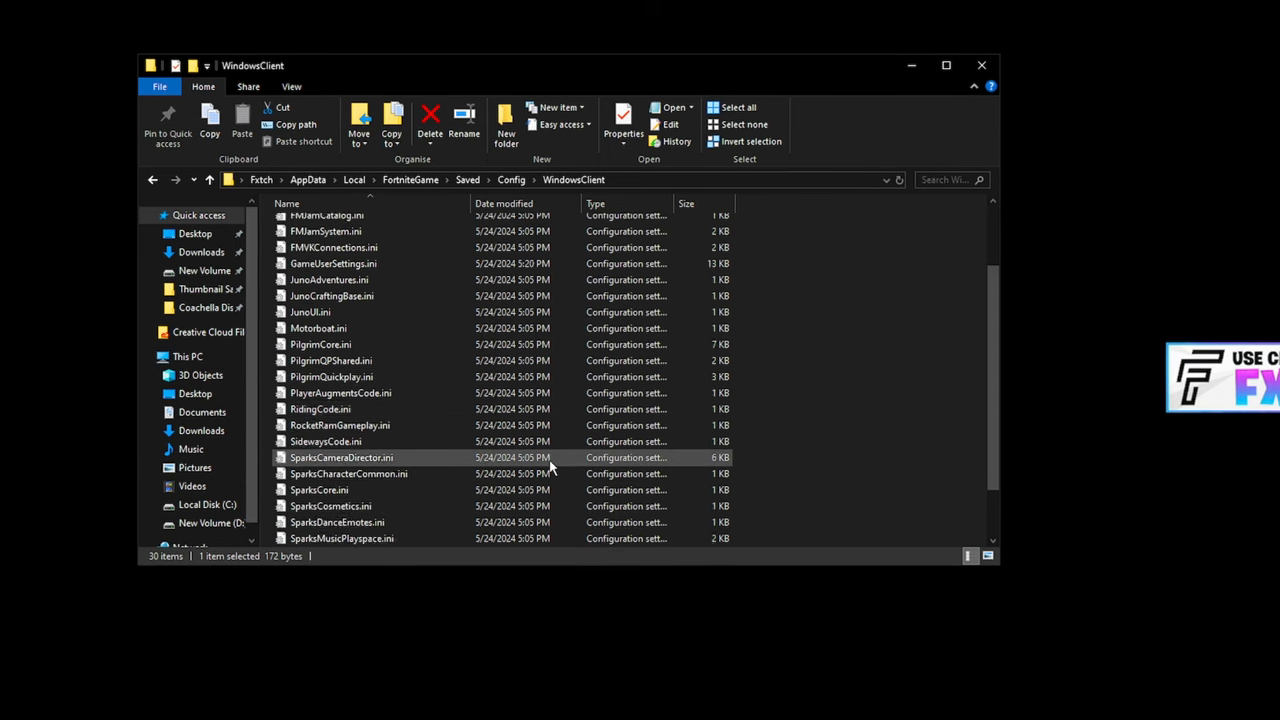
pyautogui.scroll(-3)
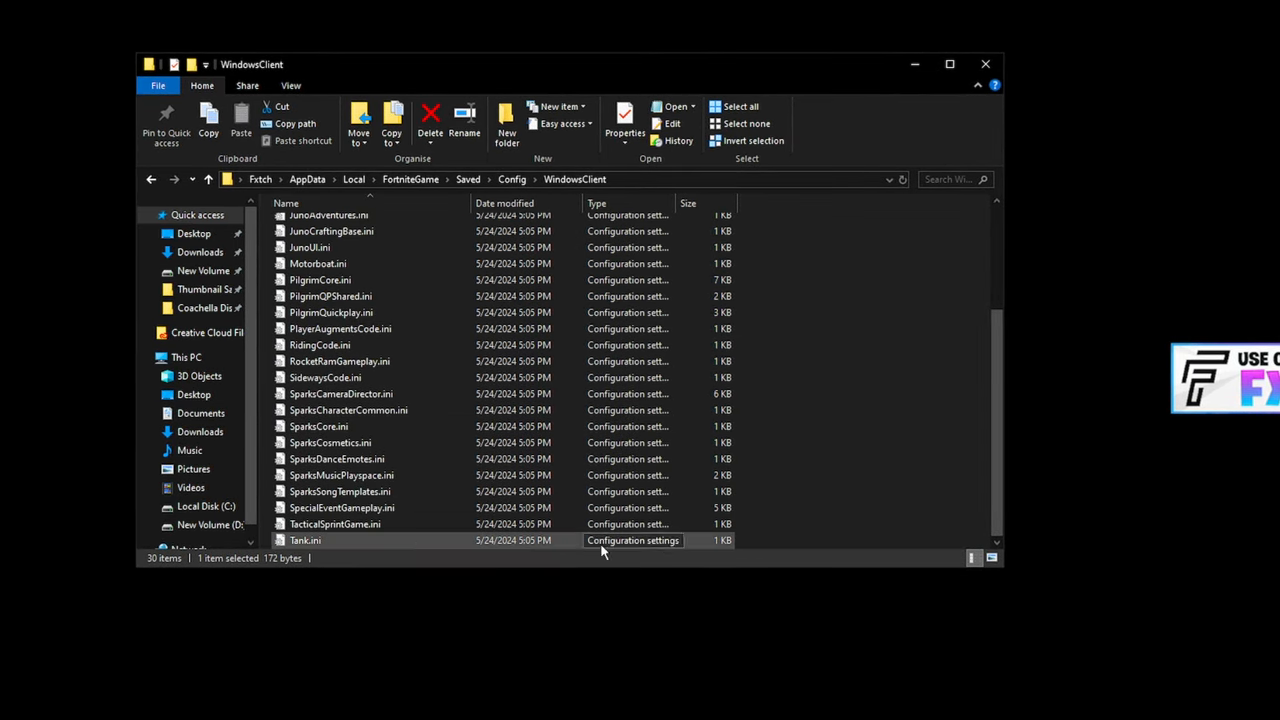
pyautogui.doubleClick(336, 524)
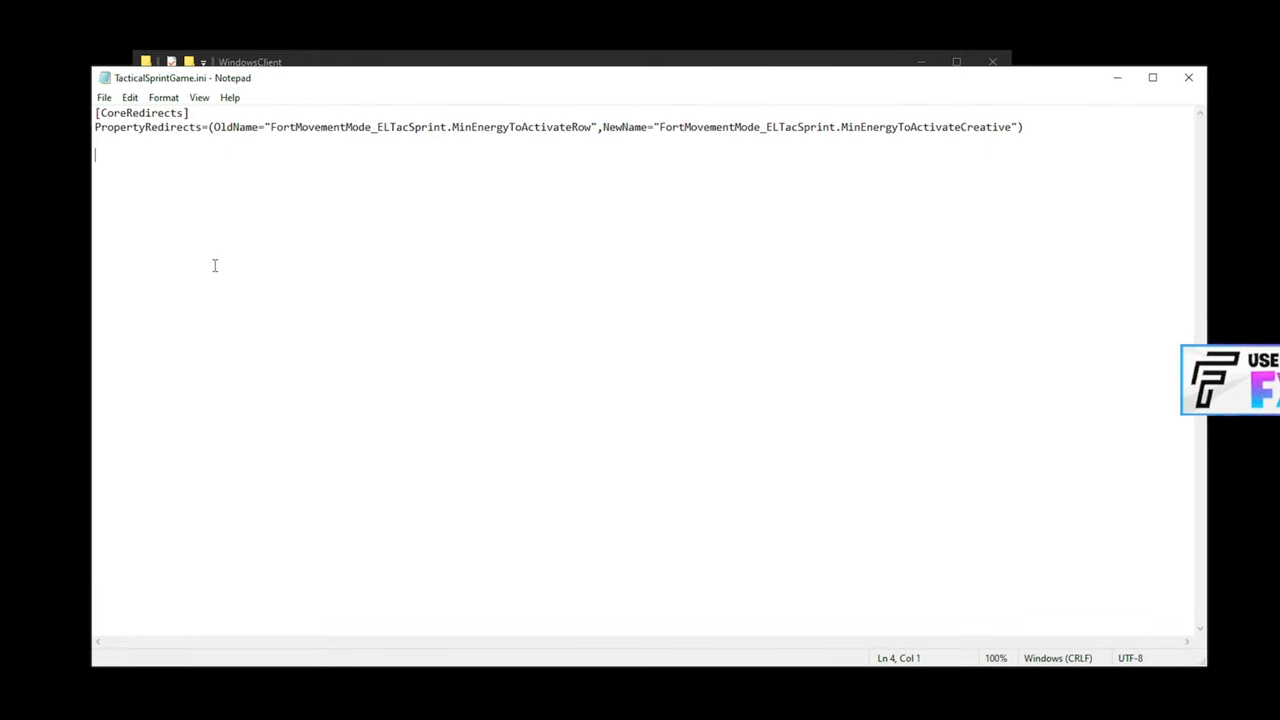
# Close TacticalSprintGame.ini to return to the WindowsClient file list.
pyautogui.press('ctrl+a')
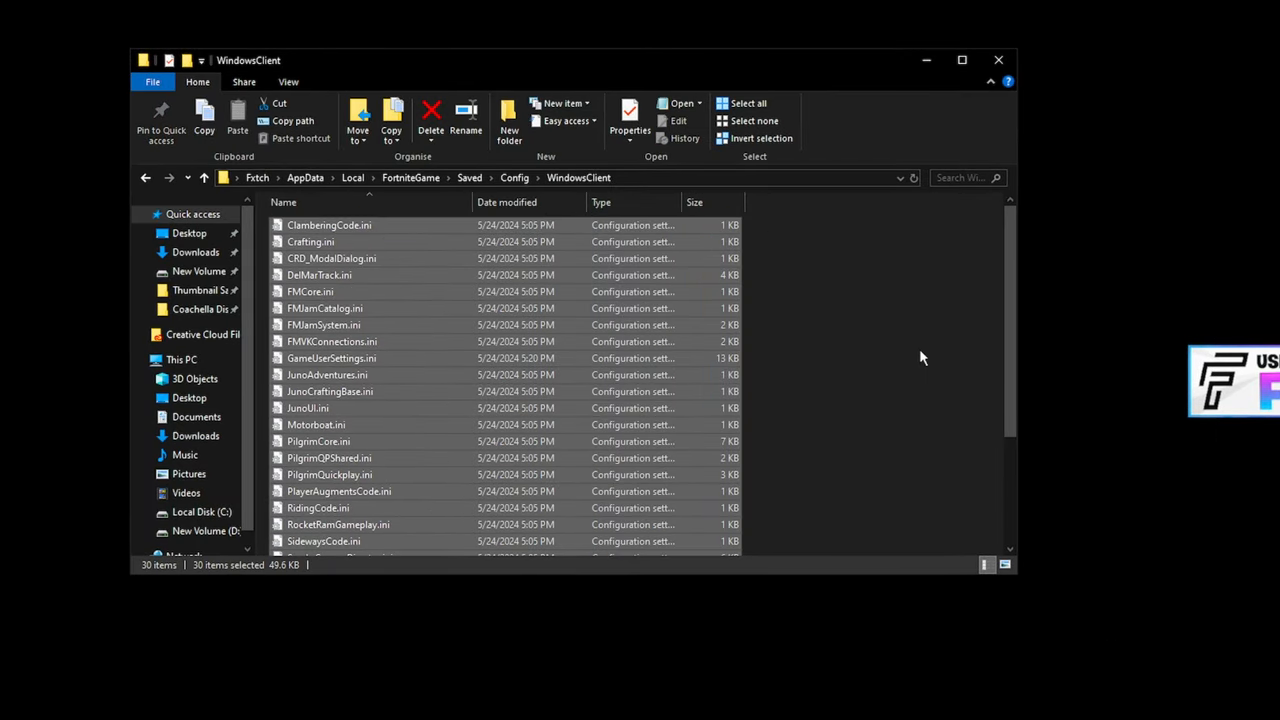
# Close the open Notepad window and reopen GameUserSettings.ini to view bMotionBlur and bShowGrass.
pyautogui.scroll(-3)
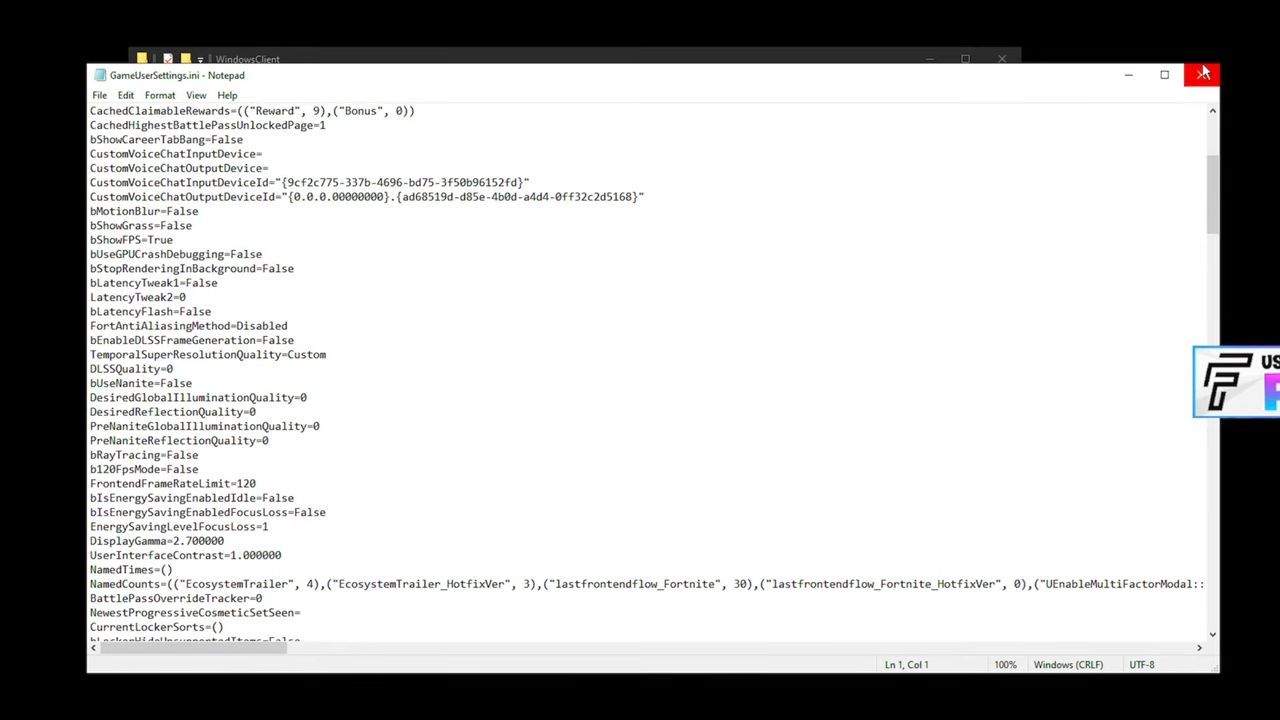
pyautogui.click(1203, 74)
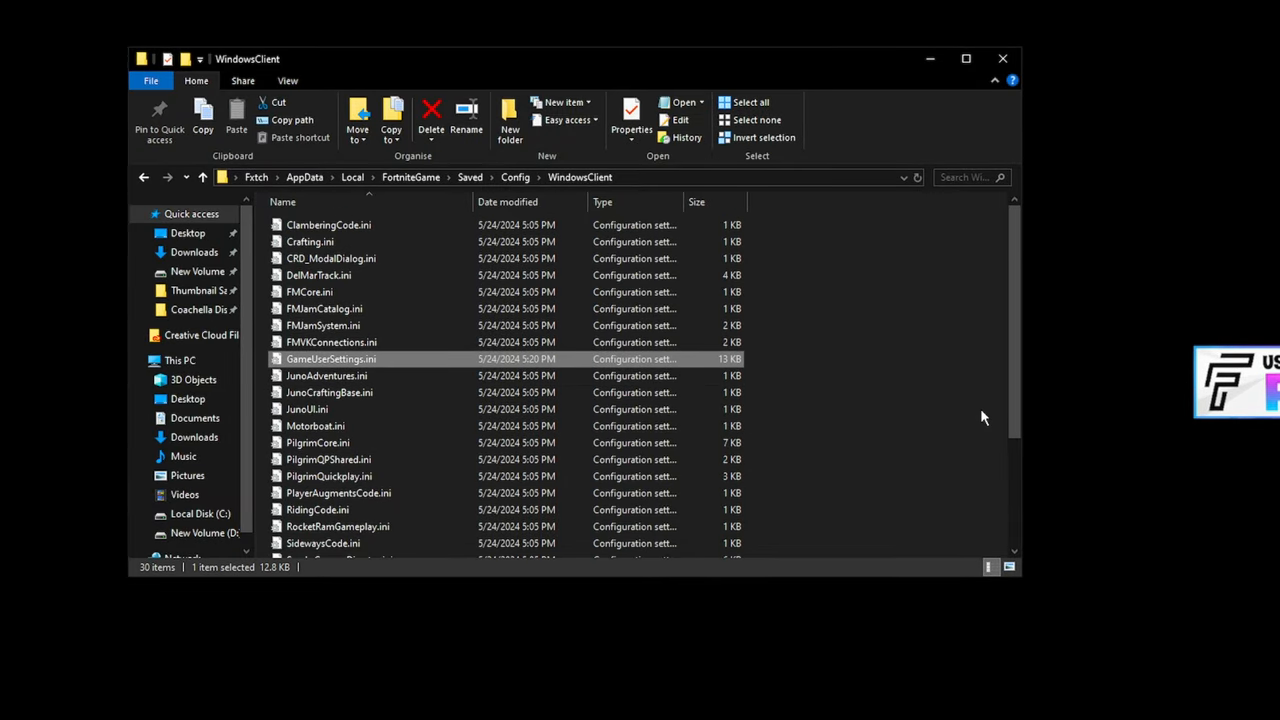
pyautogui.moveTo(344, 369)
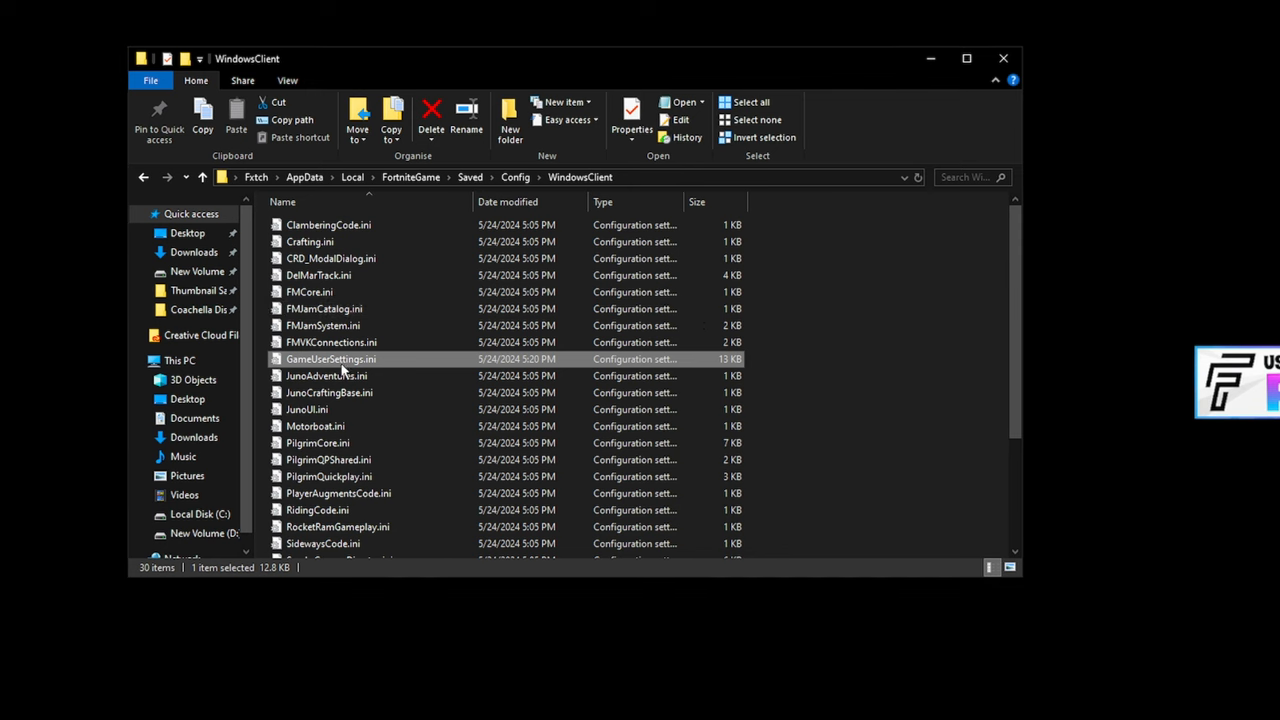
pyautogui.doubleClick(330, 359)
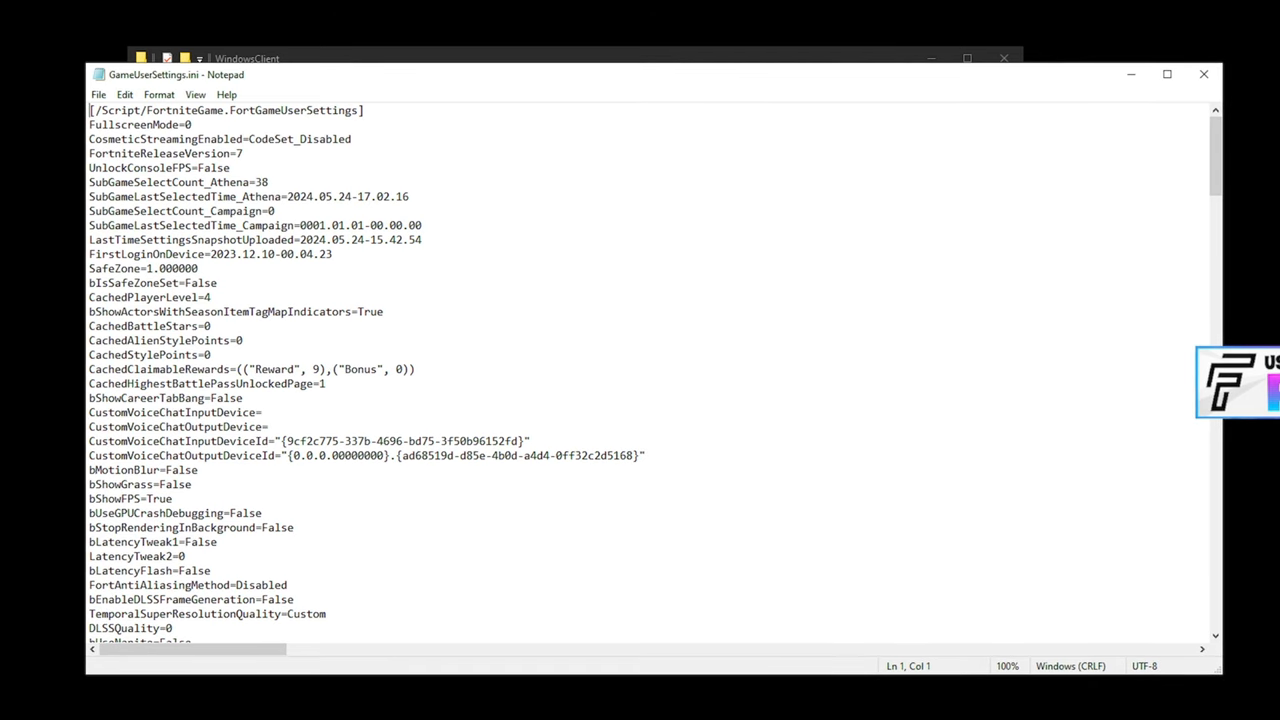
pyautogui.scroll(-3)
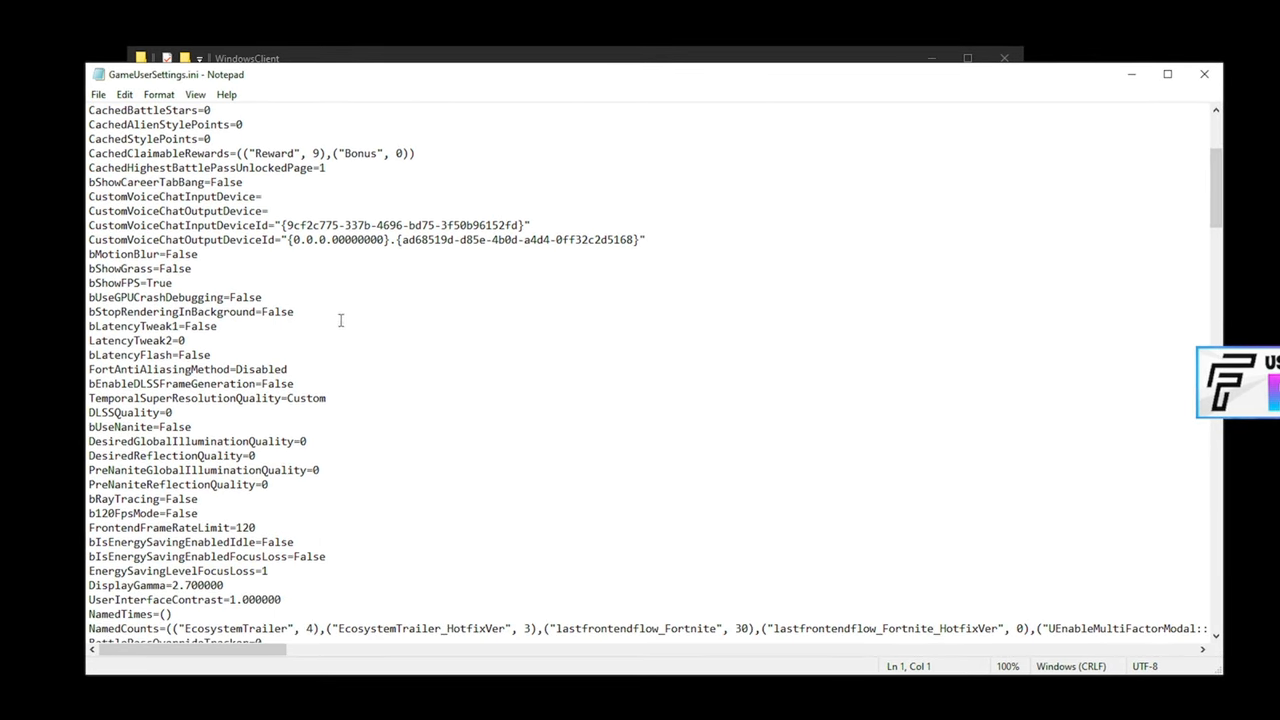